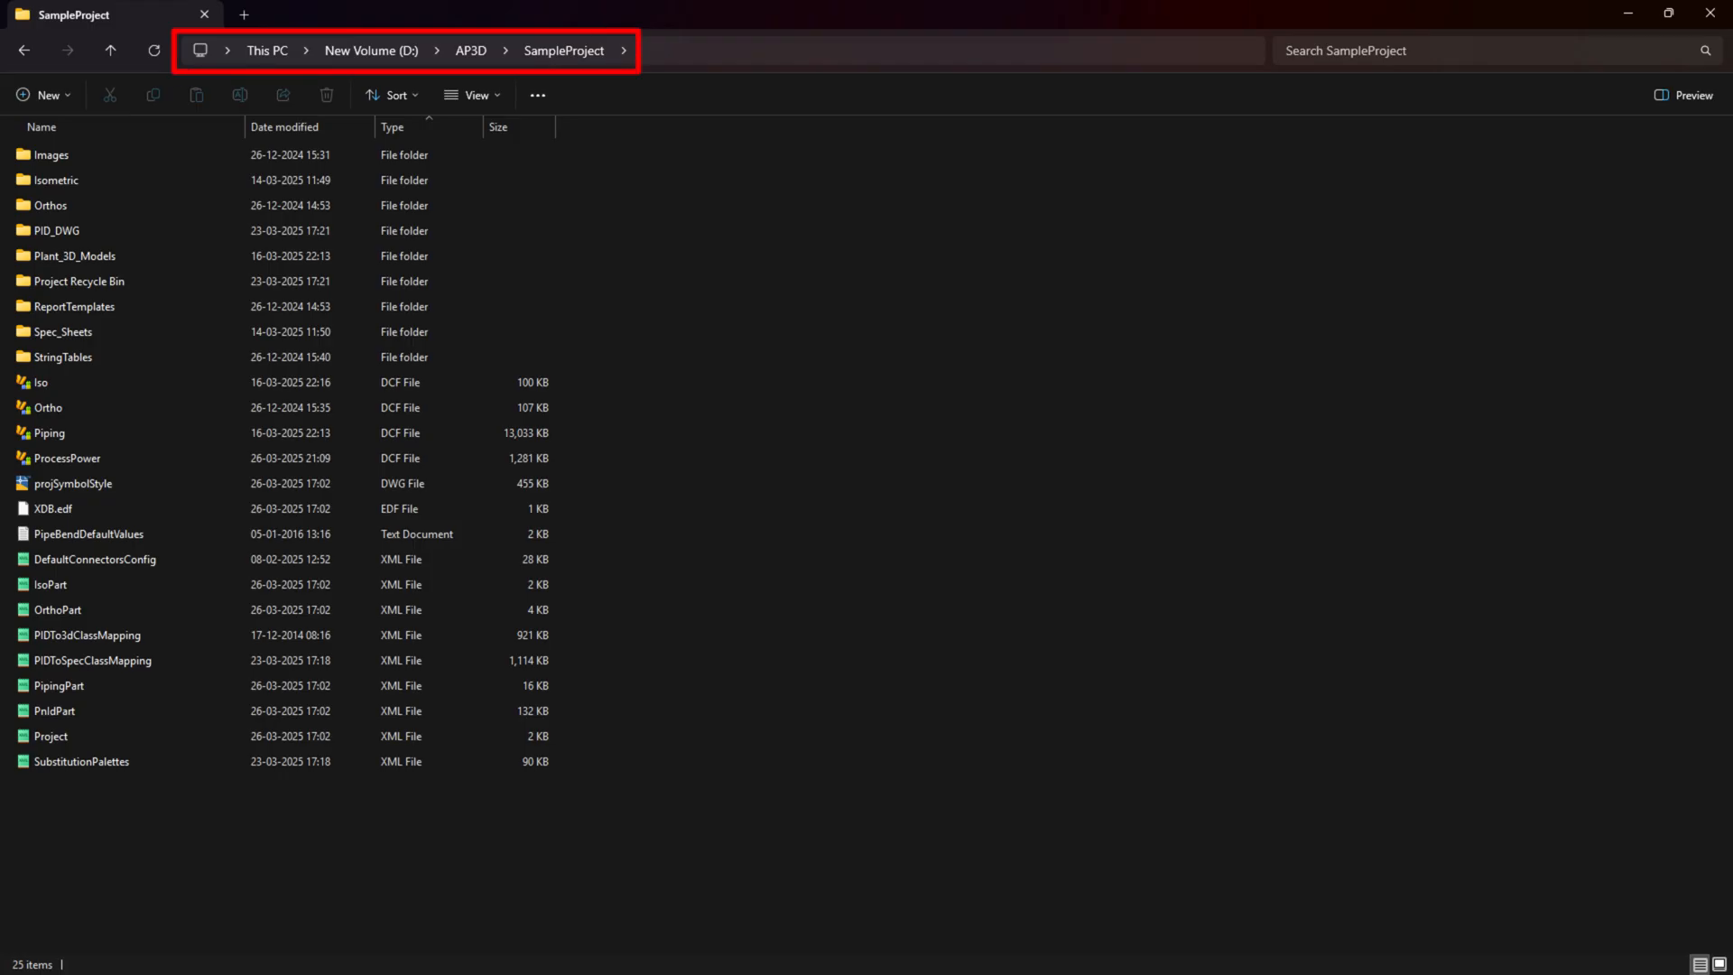
# Step: Open projSymbolStyle.dwg from the D:\AP3D\SampleProject folder
pyautogui.click(67, 483)
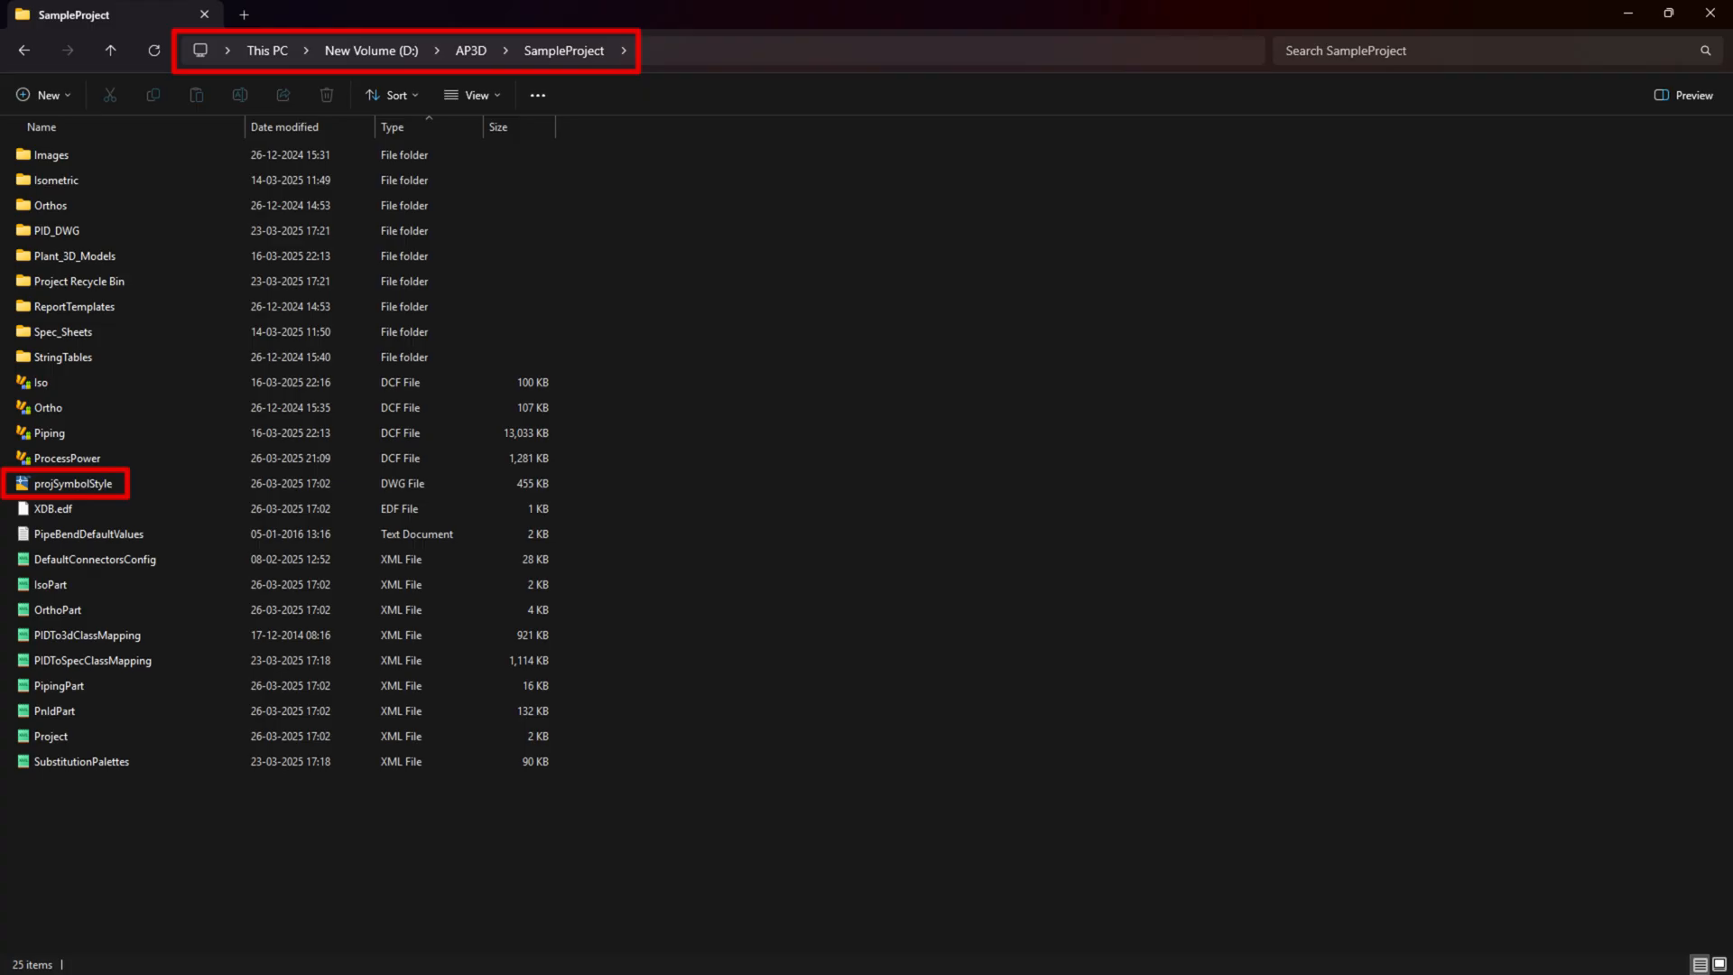
pyautogui.doubleClick(68, 483)
pyautogui.write('LTYPE')
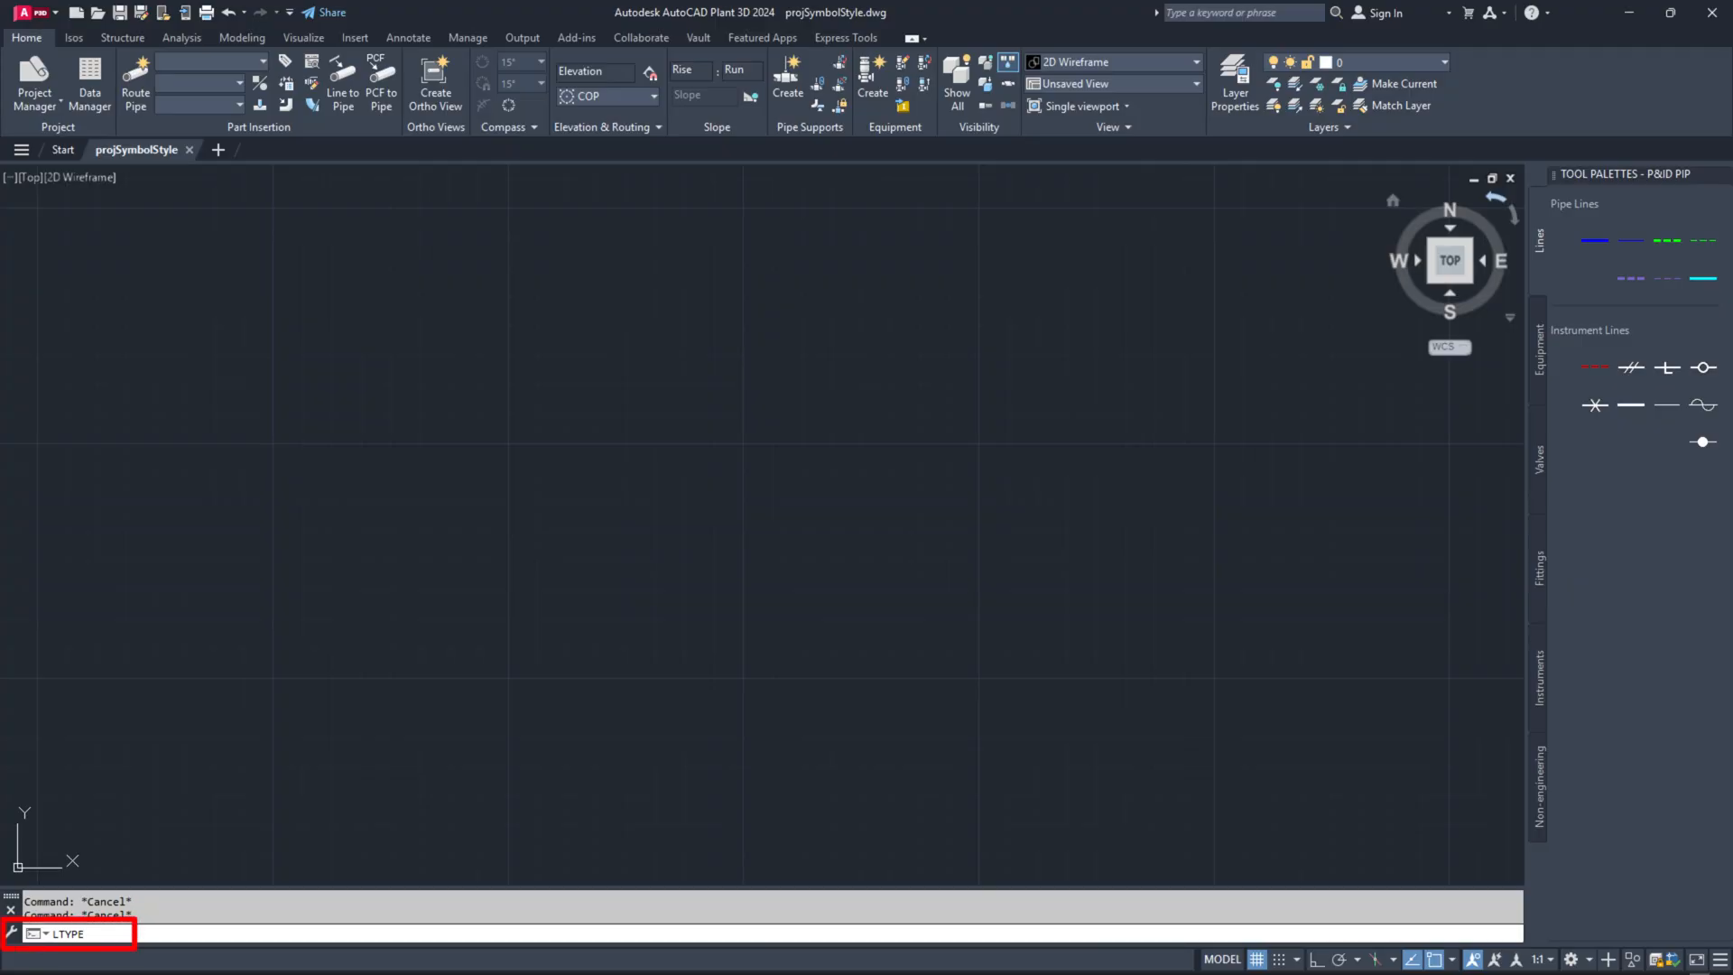
# Step: Run LTYPE and browse for a linetype file, naming acadiso from the Support folder
pyautogui.press('Enter')
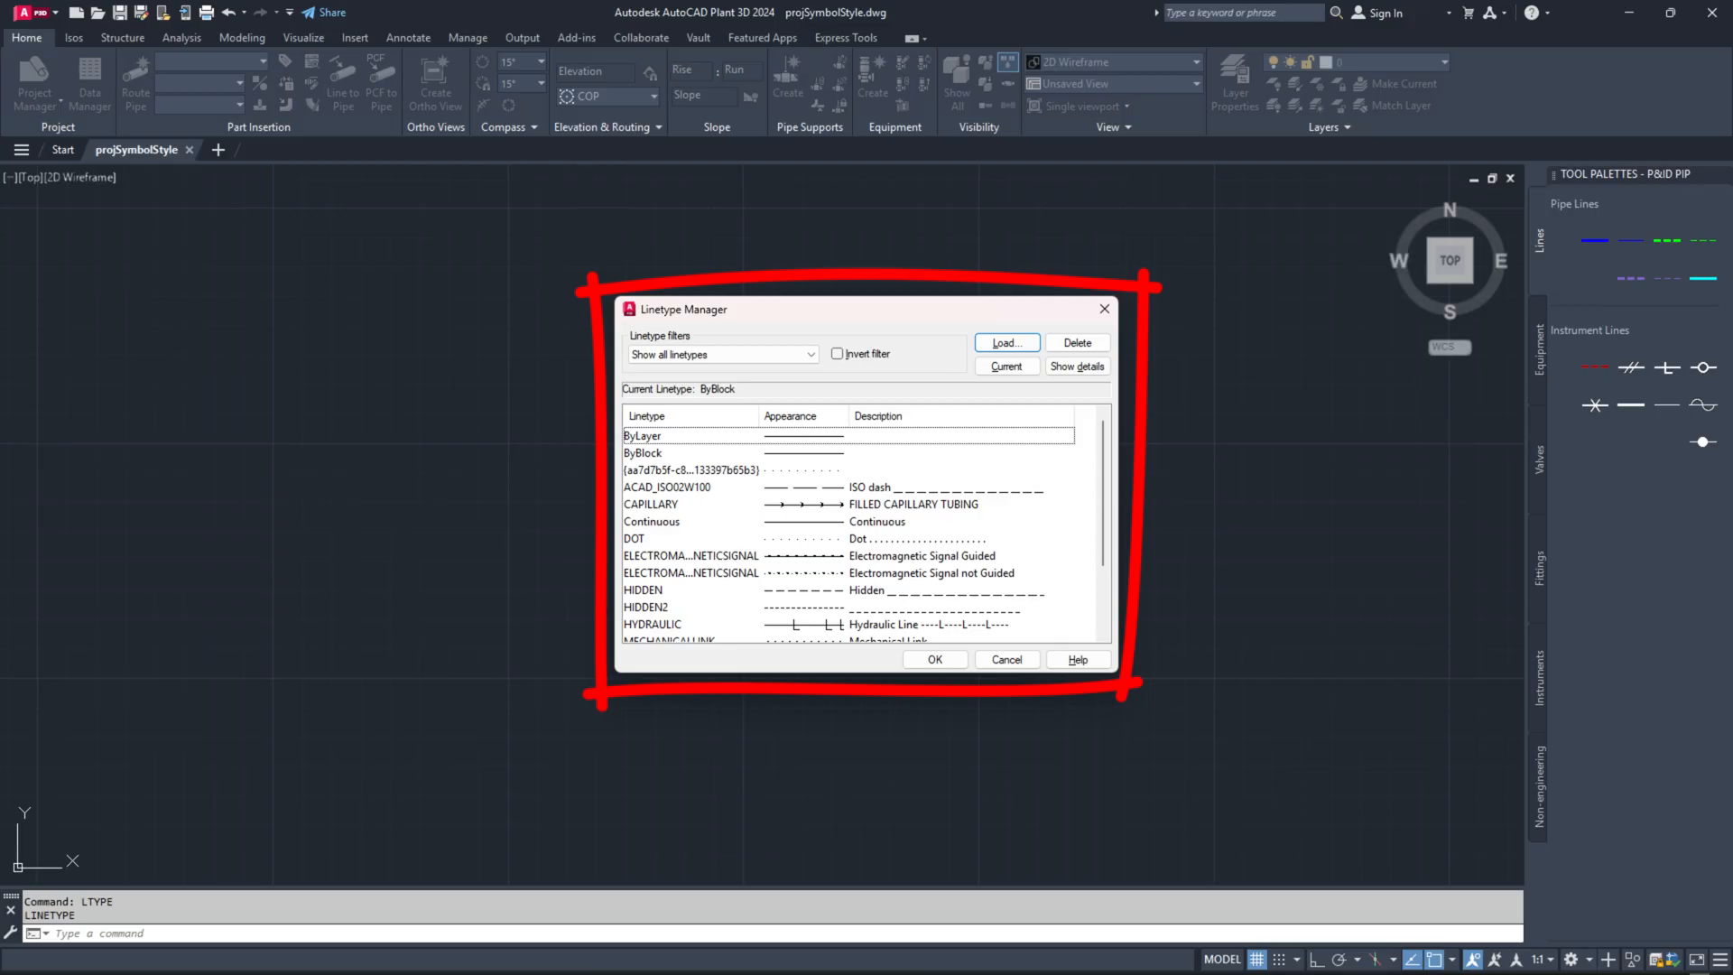
pyautogui.click(1006, 342)
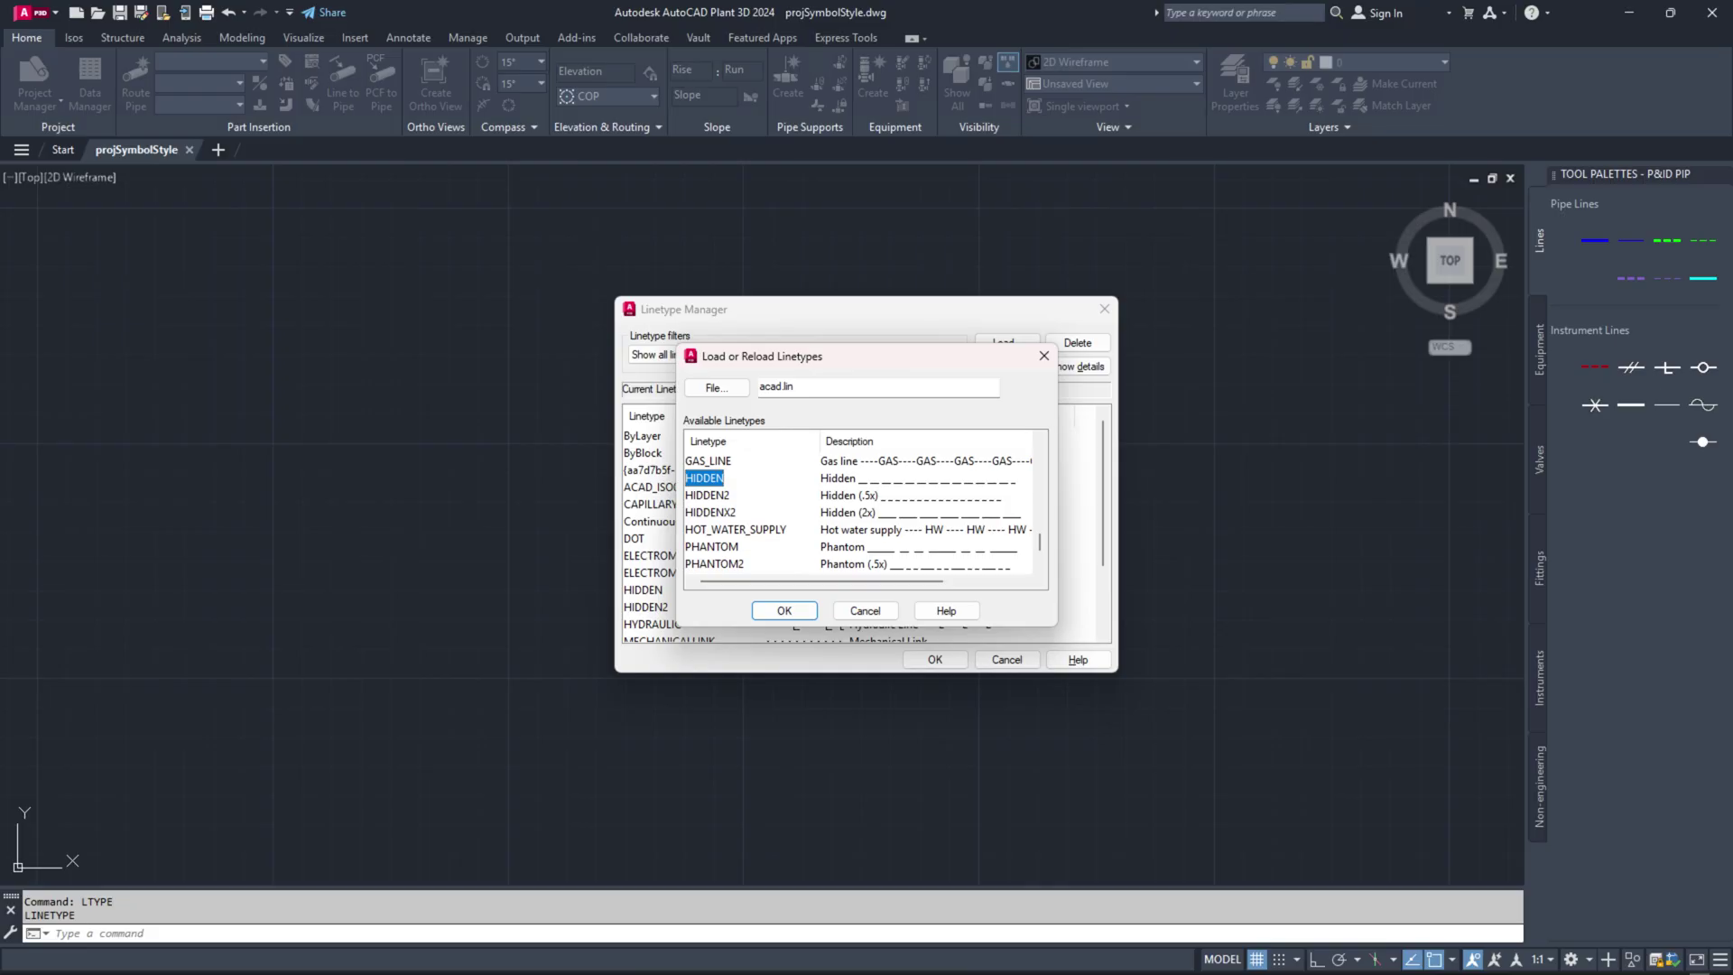
pyautogui.click(715, 387)
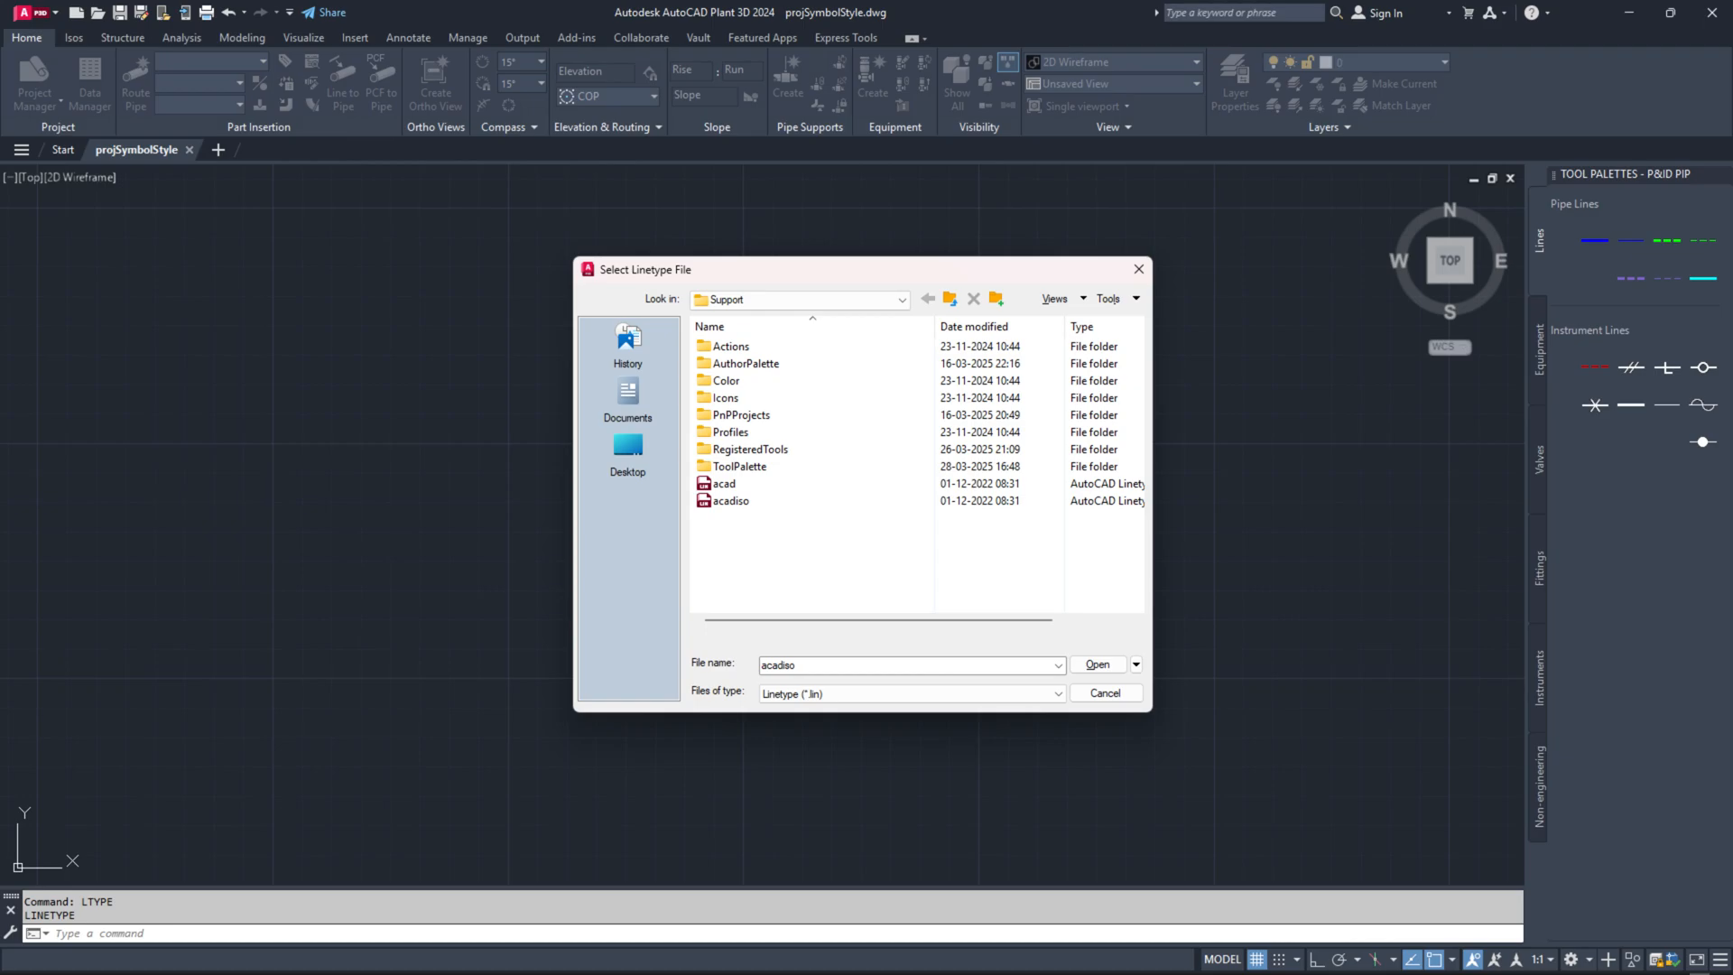
# Step: Load the DOT linetype from acadiso.lin and close the Linetype Manager
pyautogui.click(1097, 665)
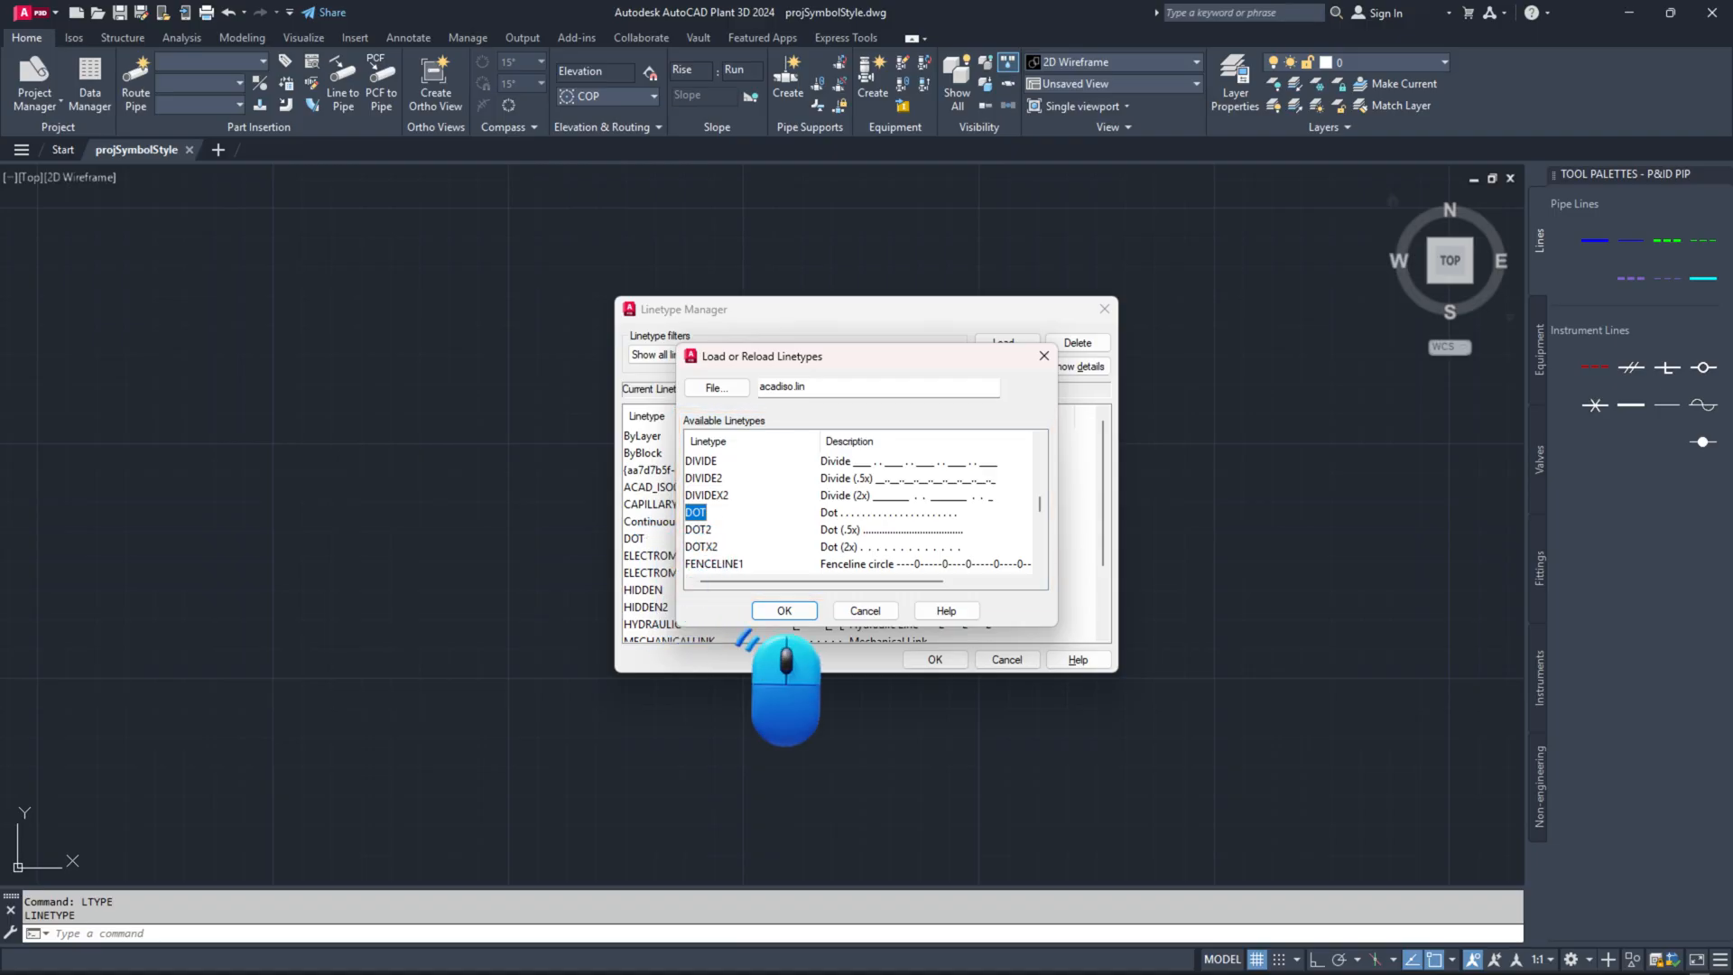
pyautogui.click(784, 610)
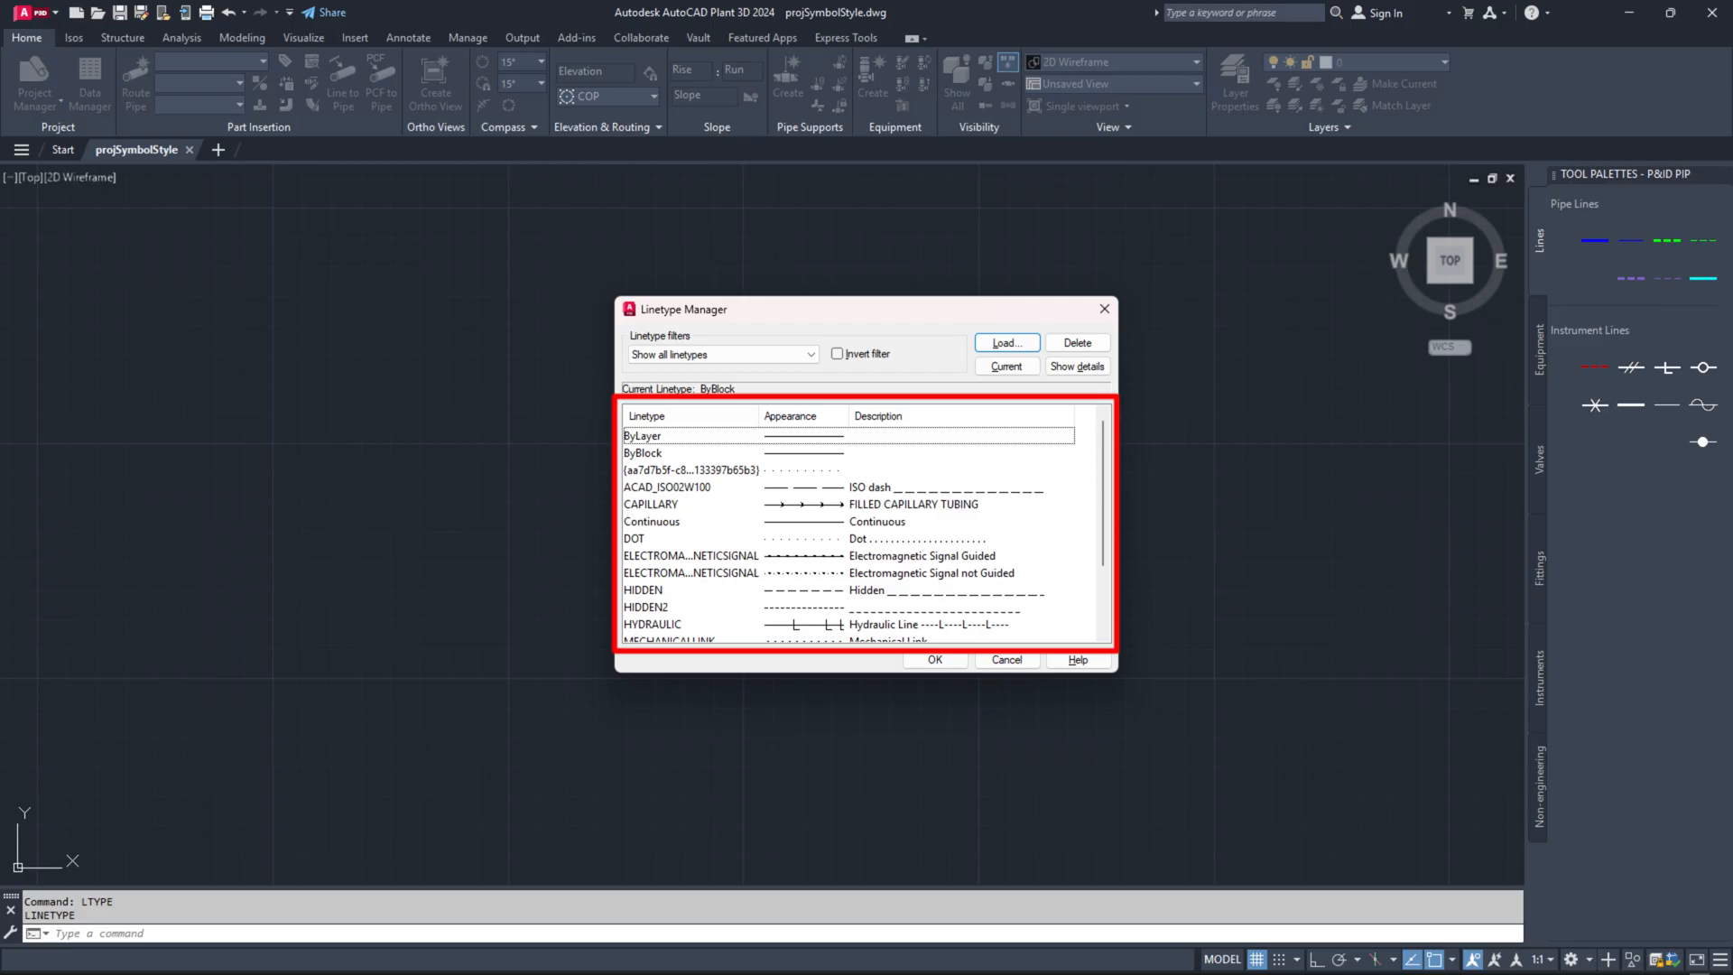
pyautogui.click(1007, 660)
pyautogui.write('MLSTYLE')
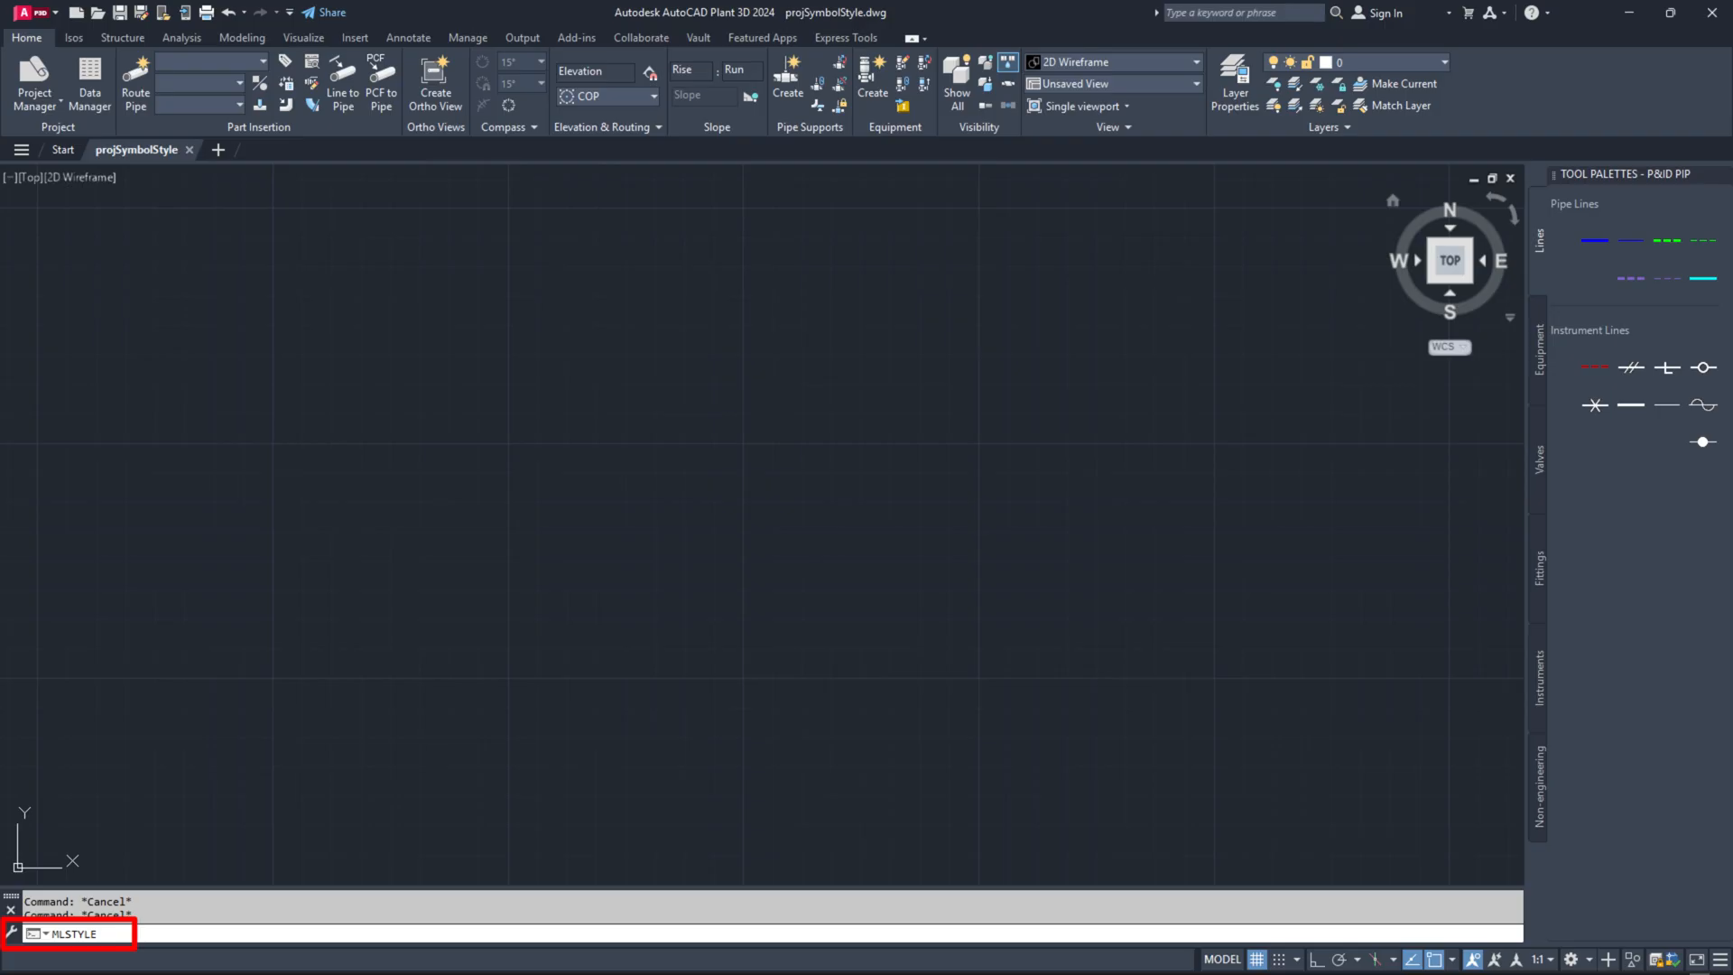
# Step: Via MLSTYLE, create CustomMultiline from STANDARD with description 'Custom Multiline'
pyautogui.press('Enter')
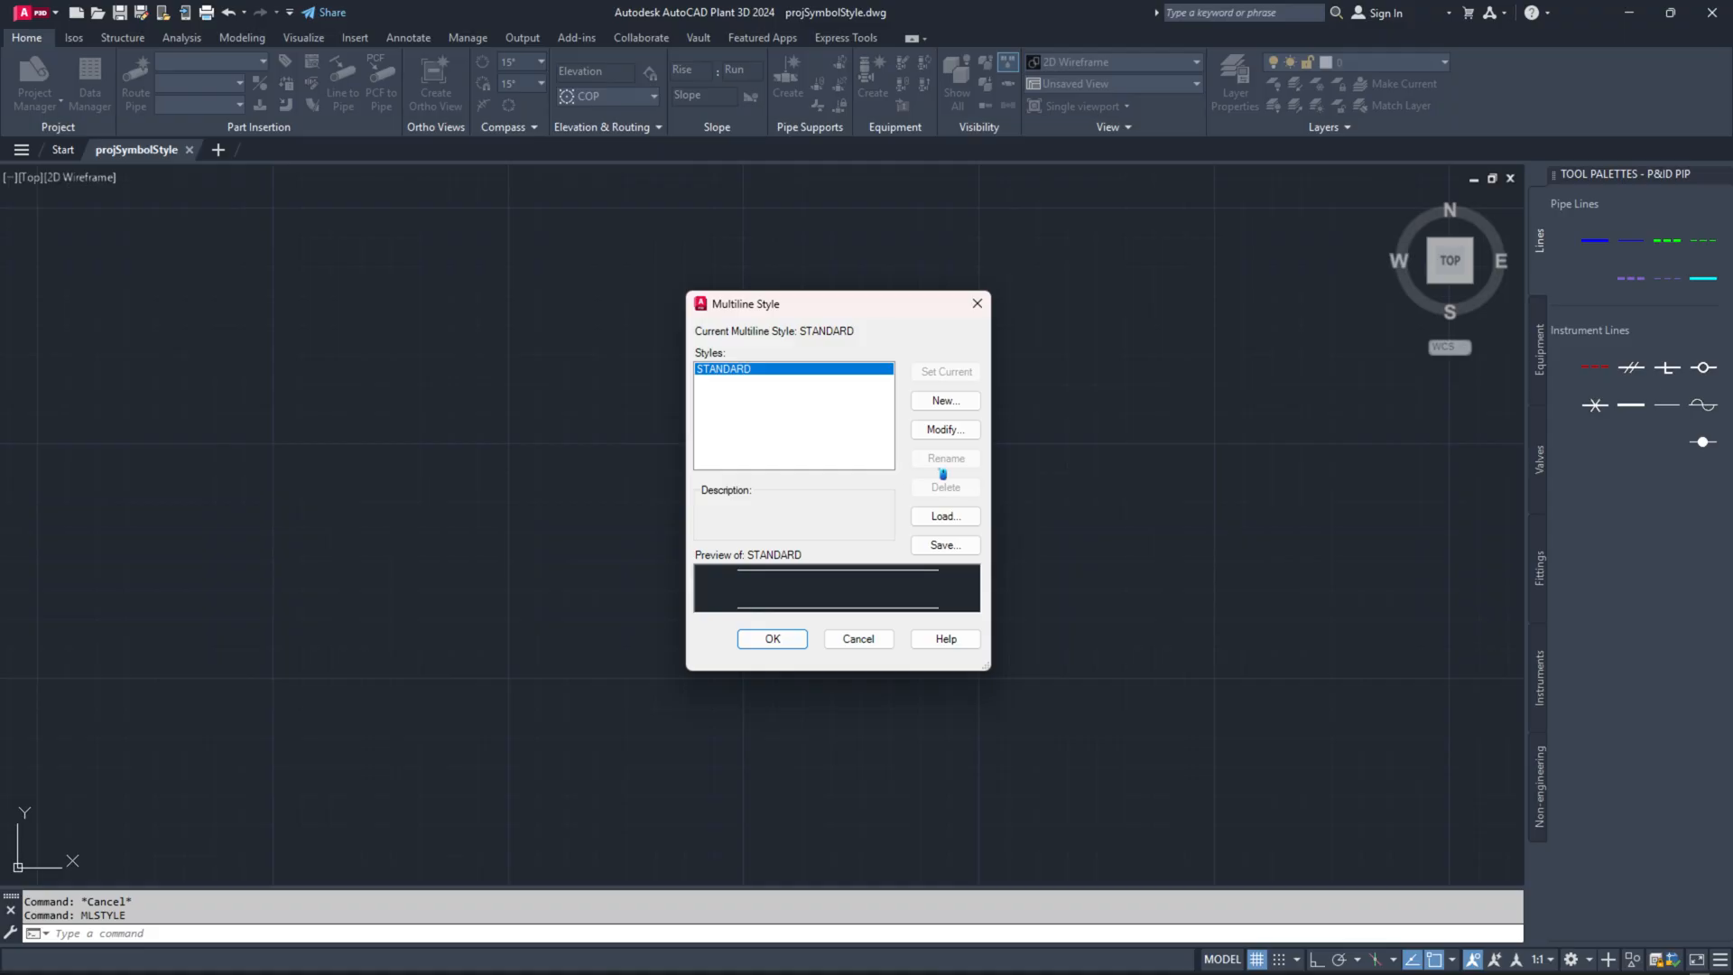
pyautogui.click(945, 401)
pyautogui.write('CustomMultiline')
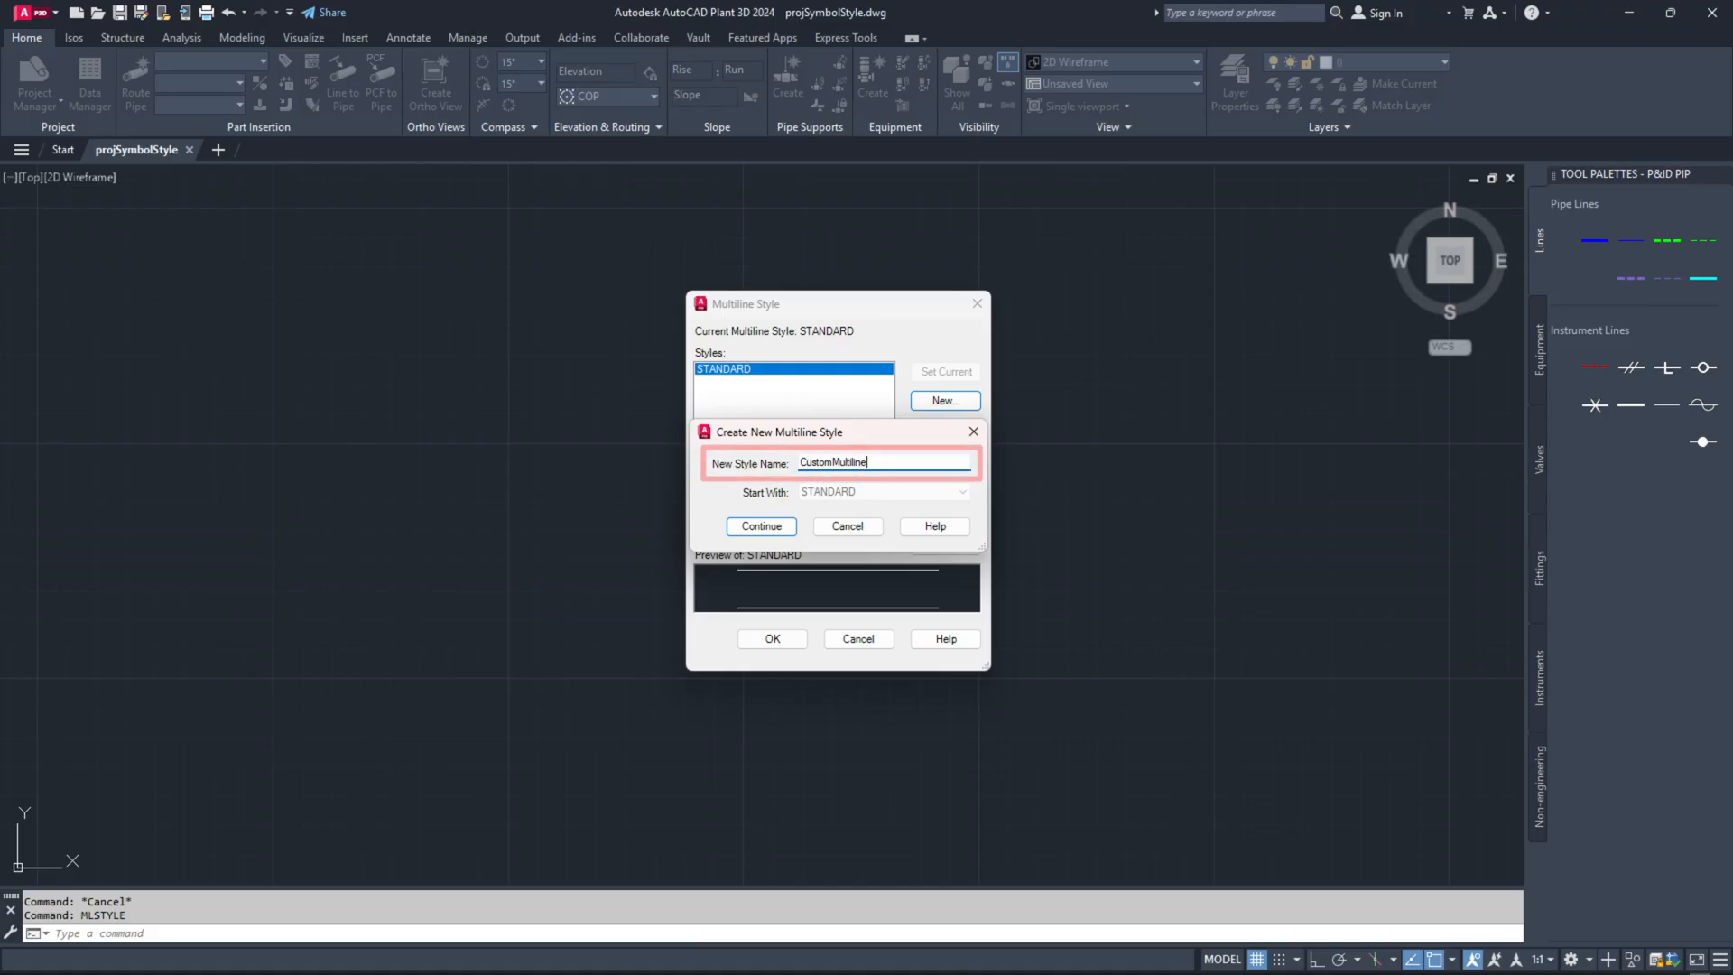
pyautogui.click(760, 526)
pyautogui.write('Custom Multiline')
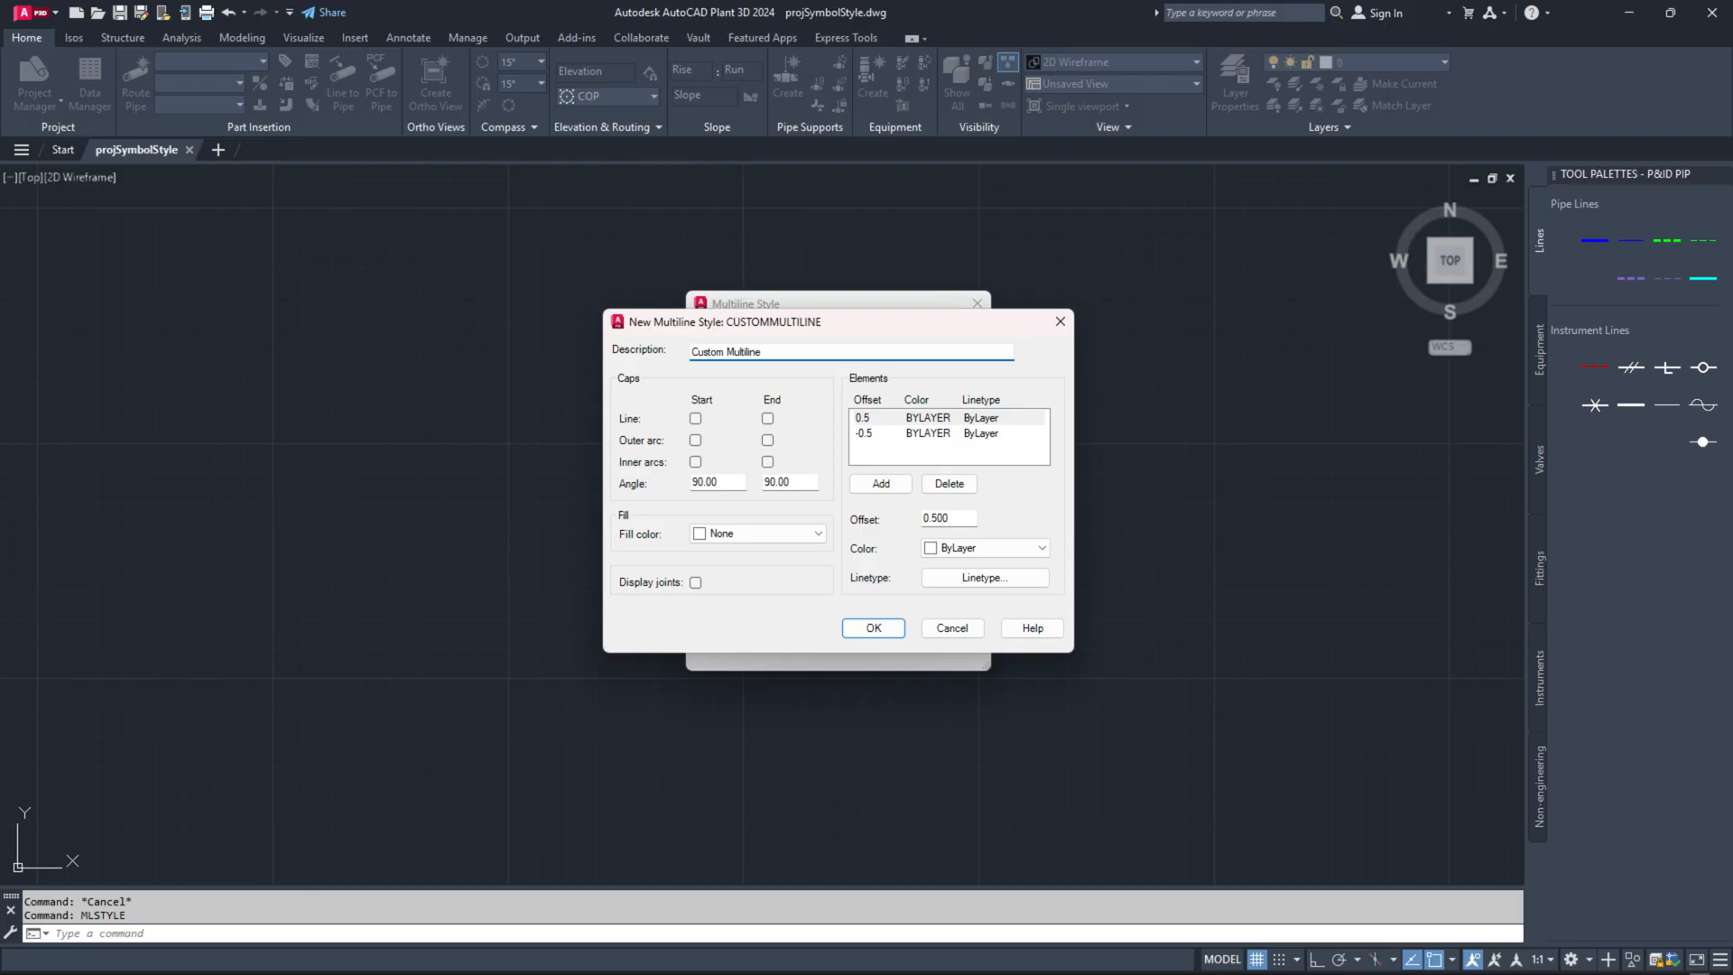
# Step: Load HIDDEN from acadiso.lin, assign it to the 0.5 element, and accept the style
pyautogui.click(983, 578)
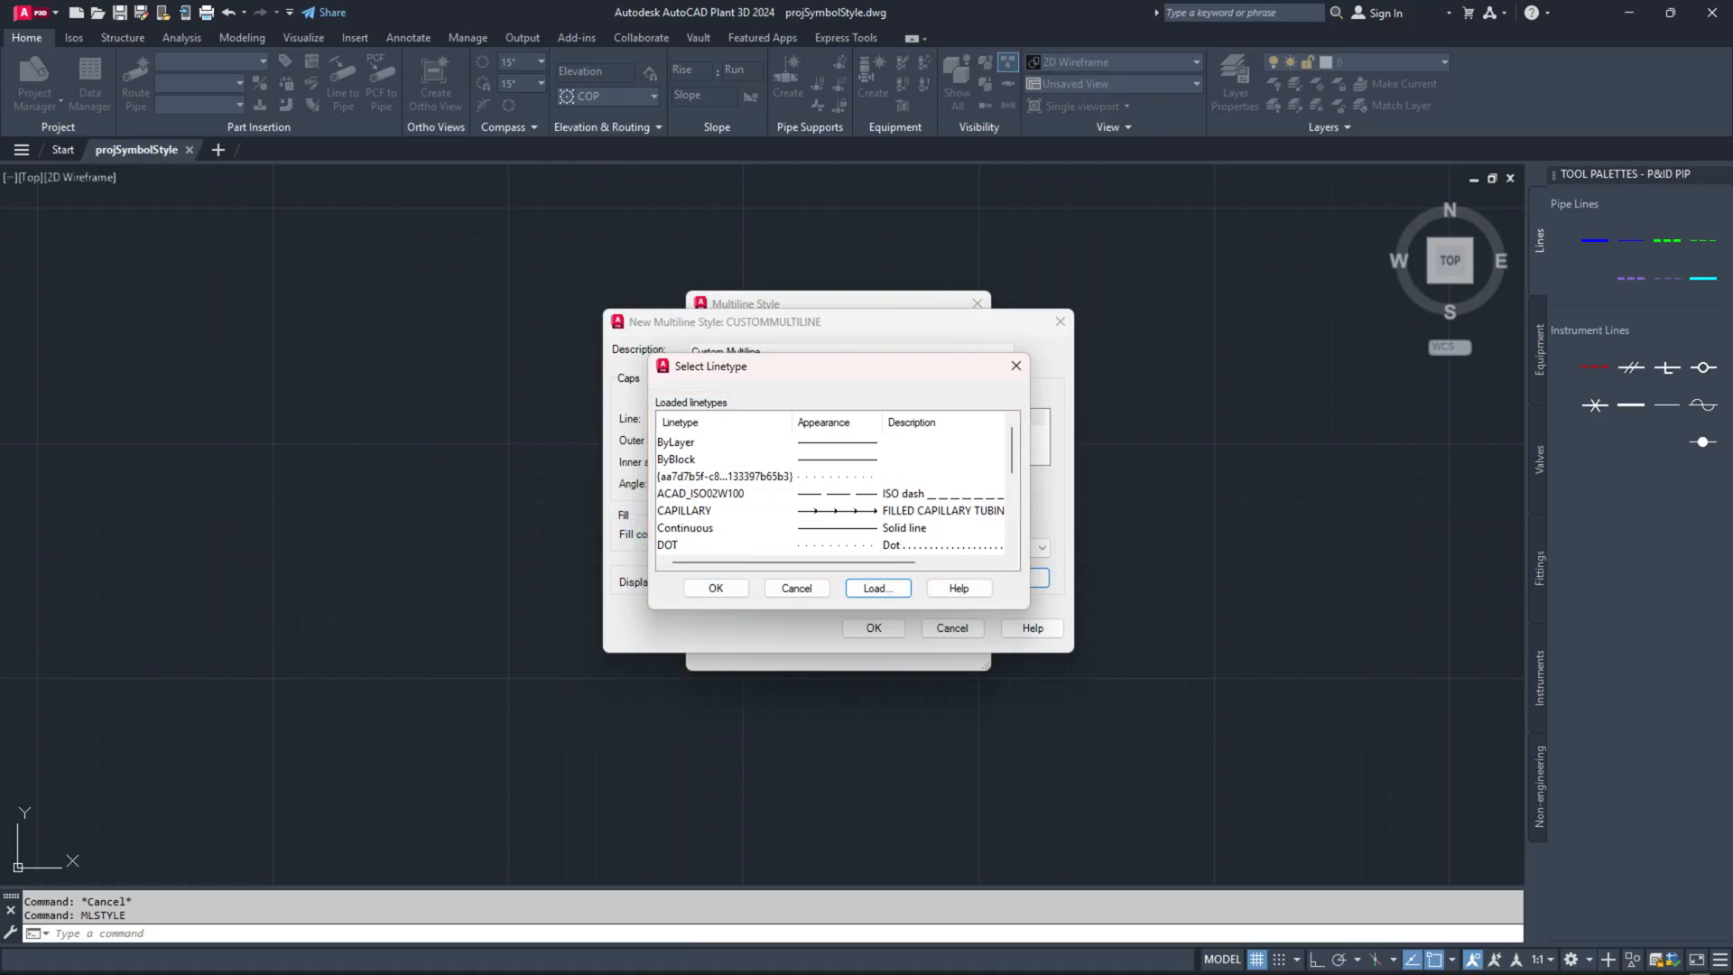
pyautogui.click(877, 588)
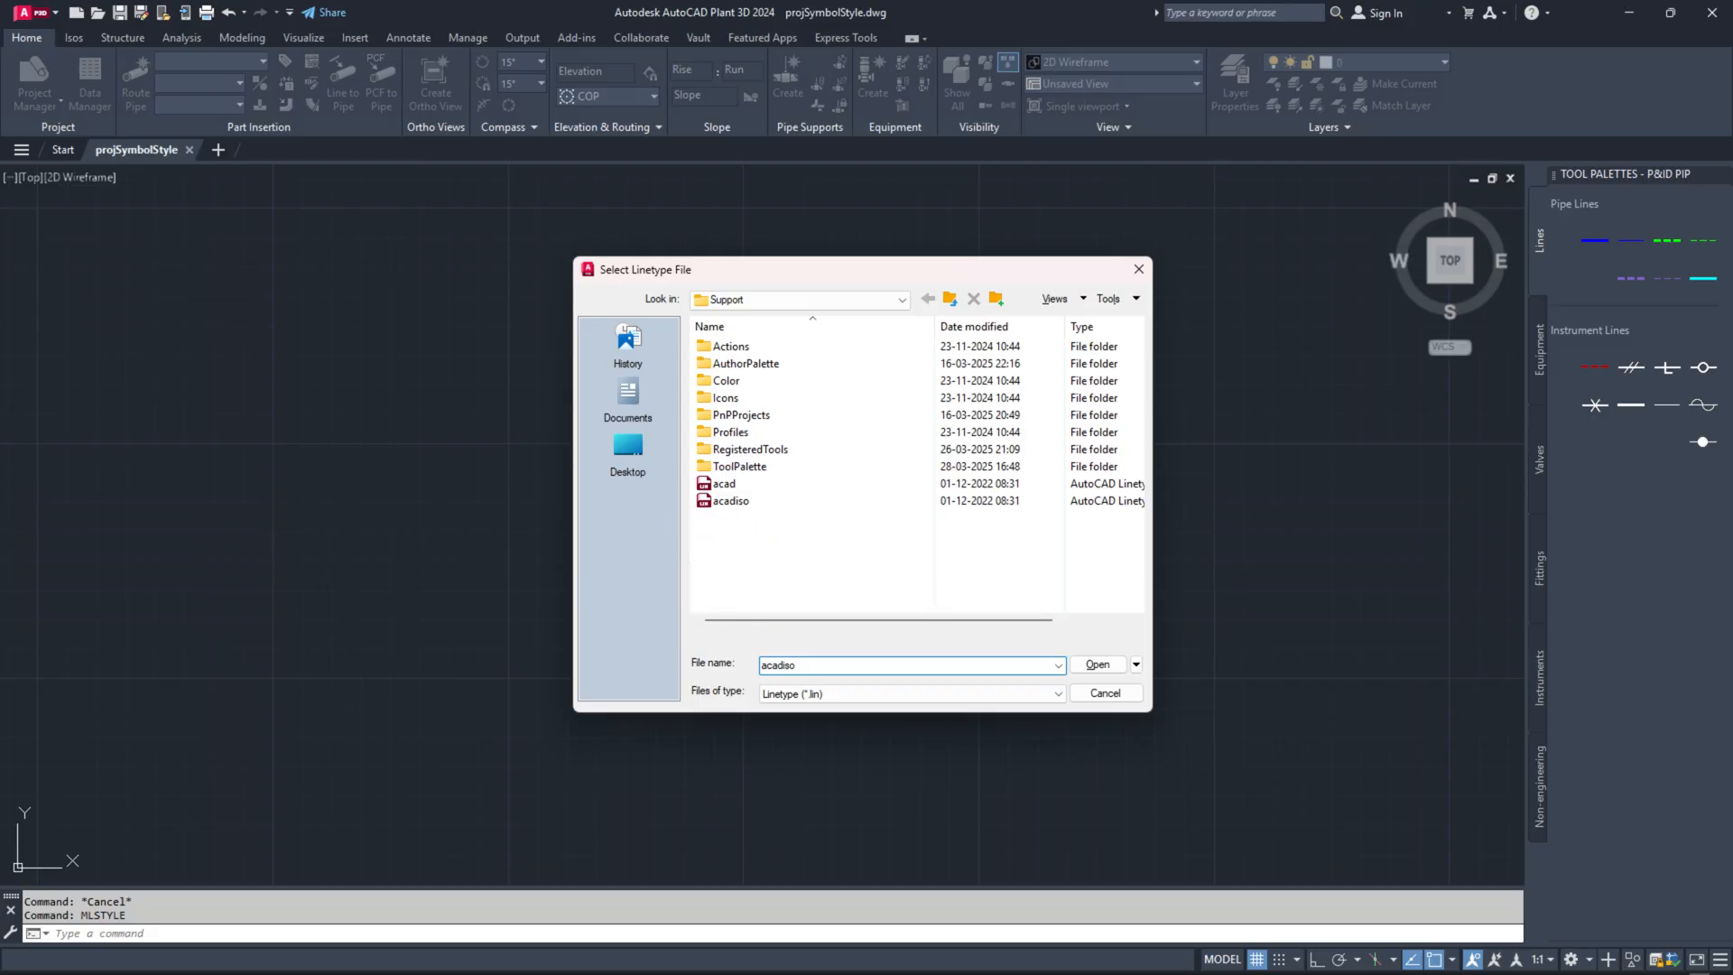
pyautogui.click(1098, 665)
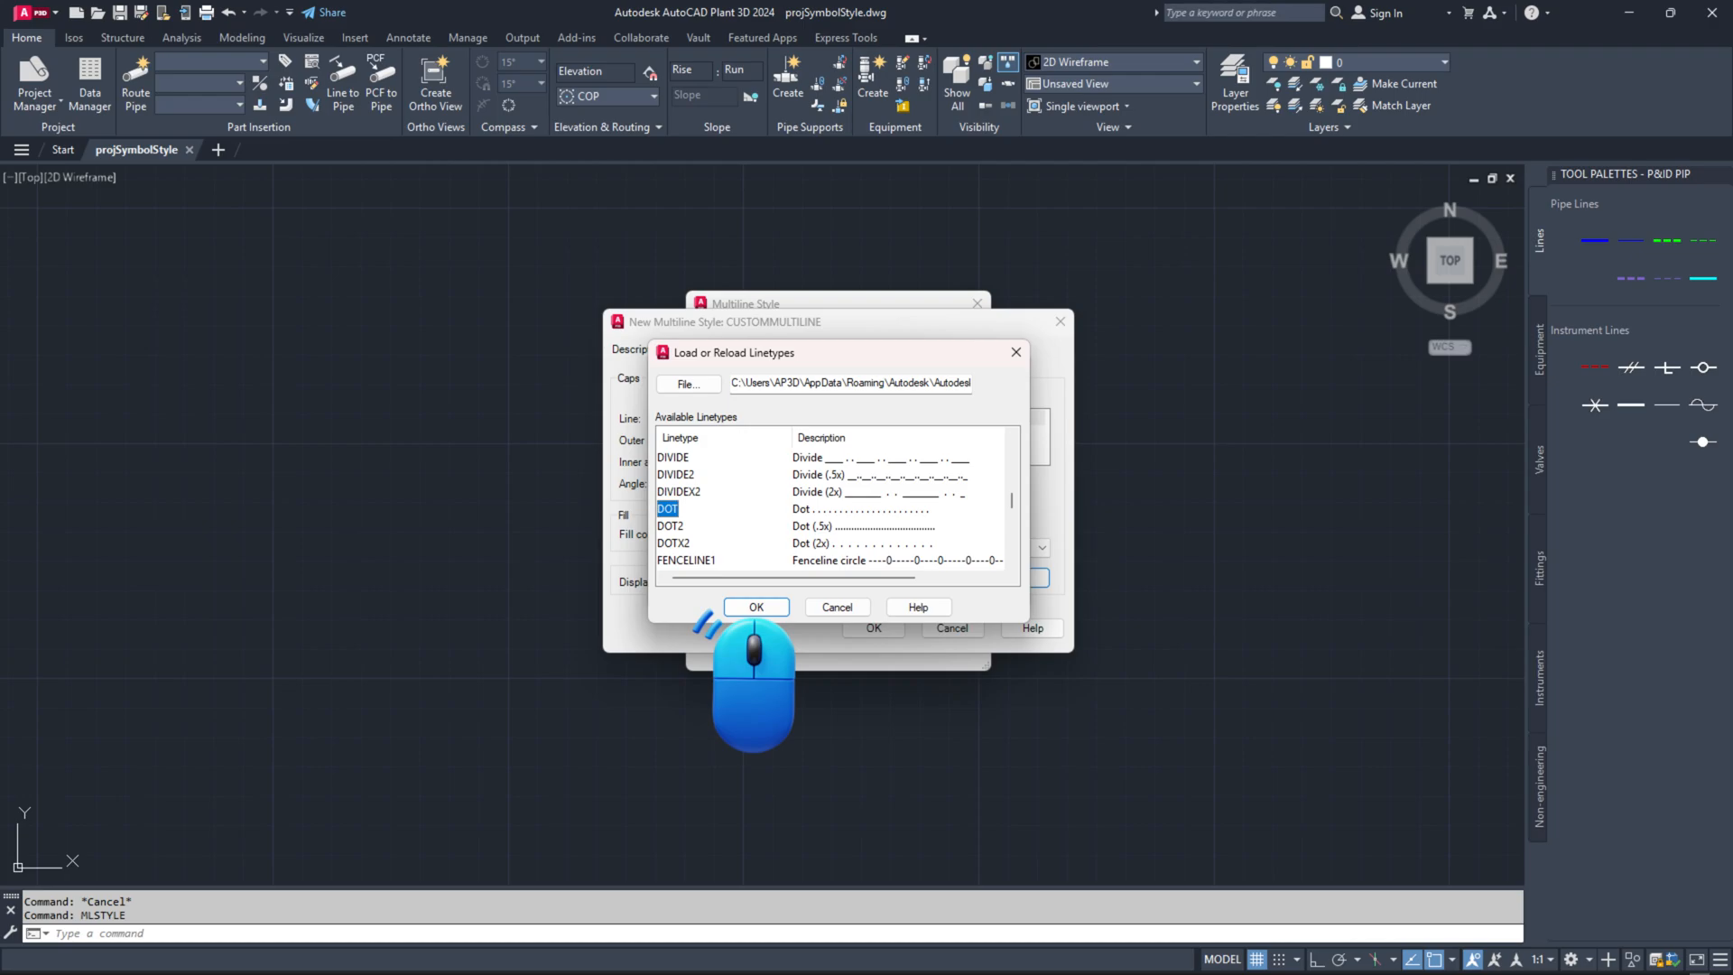
pyautogui.click(755, 606)
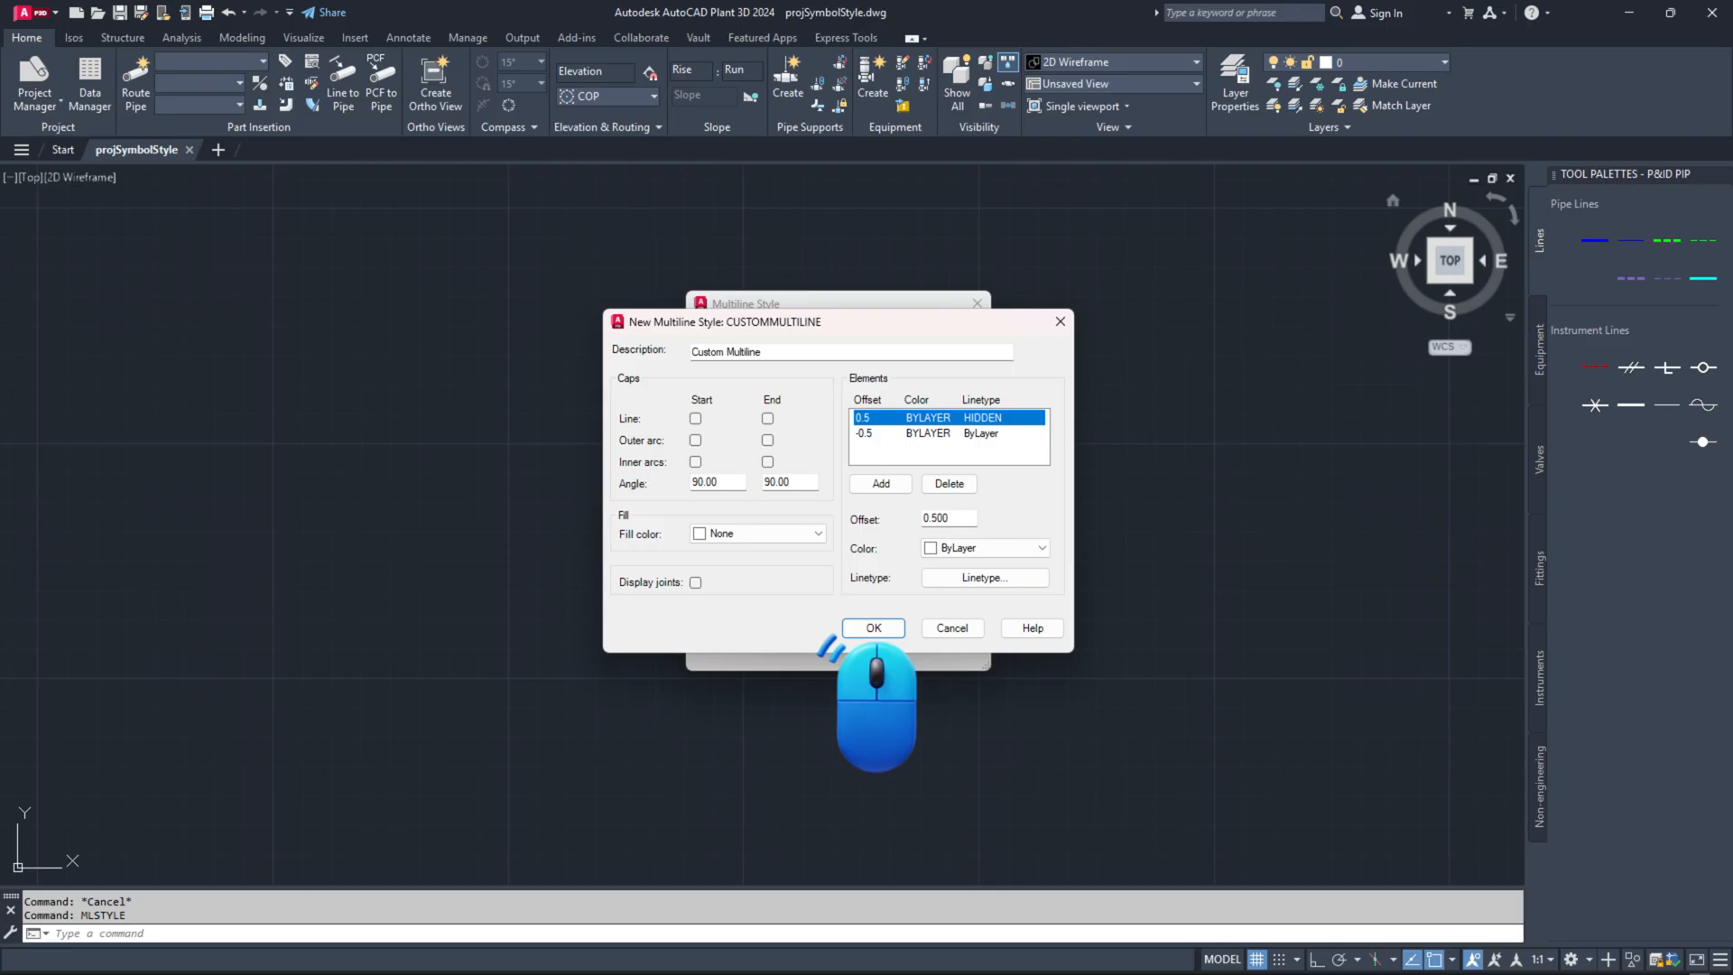
pyautogui.click(873, 628)
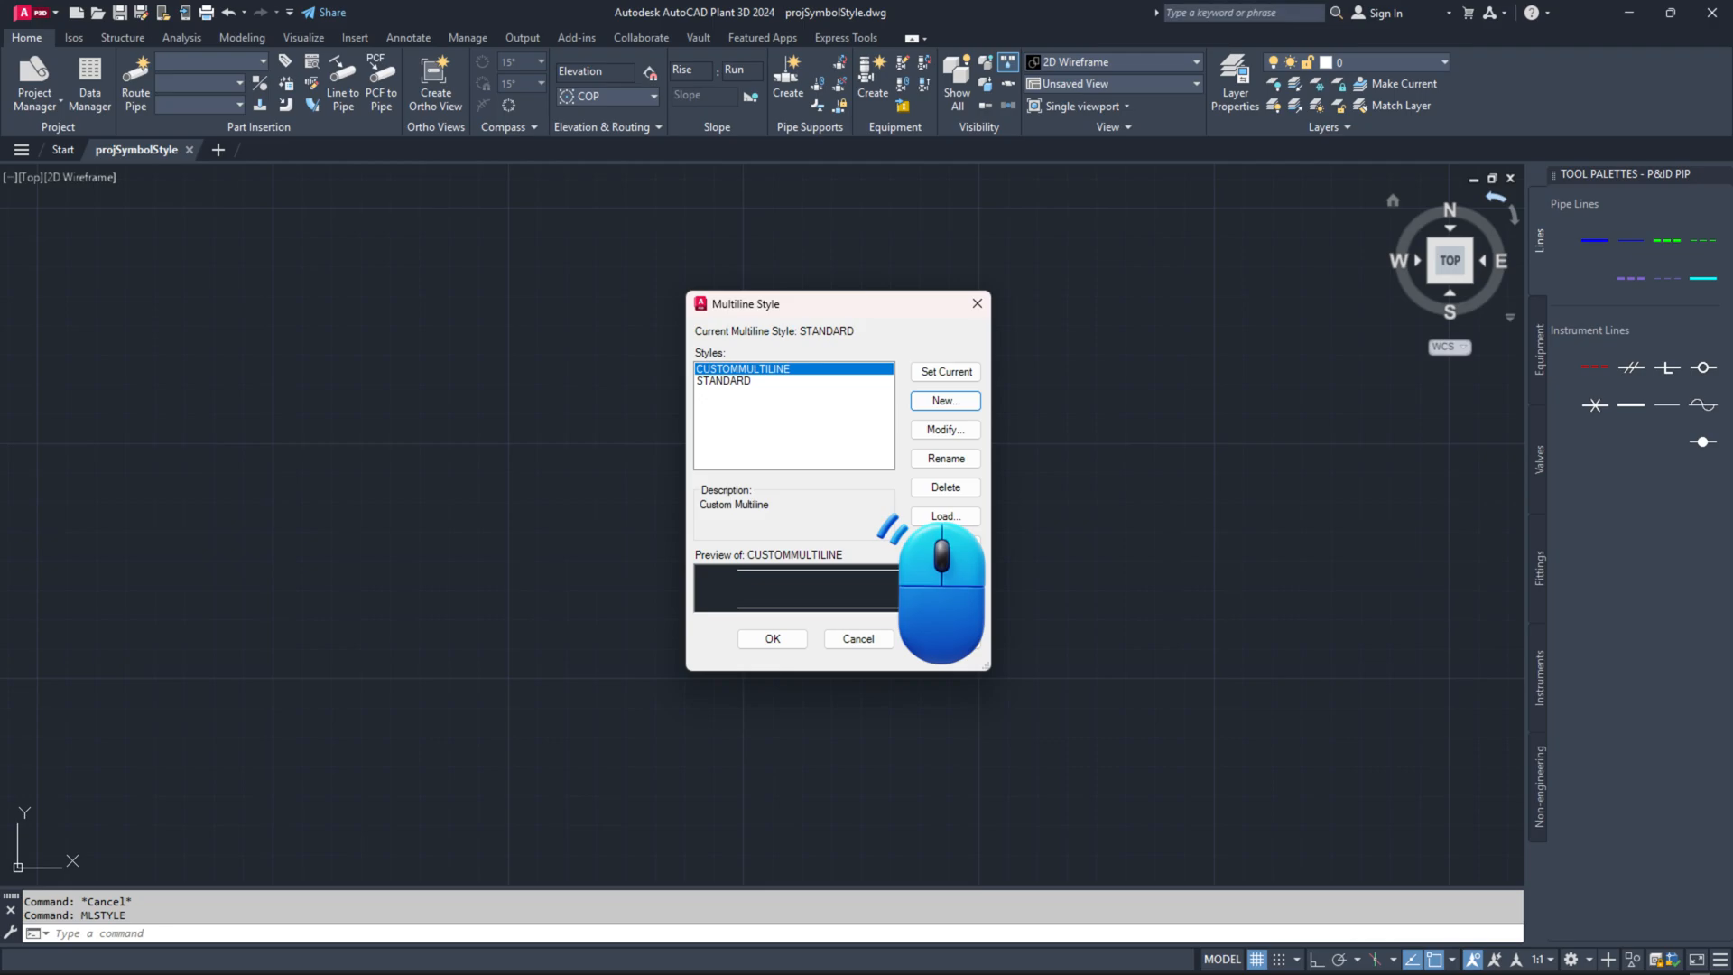
# Step: Load styles from Custom Multilines.mln, close Multiline Style, and save projSymbolStyle.dwg
pyautogui.click(945, 516)
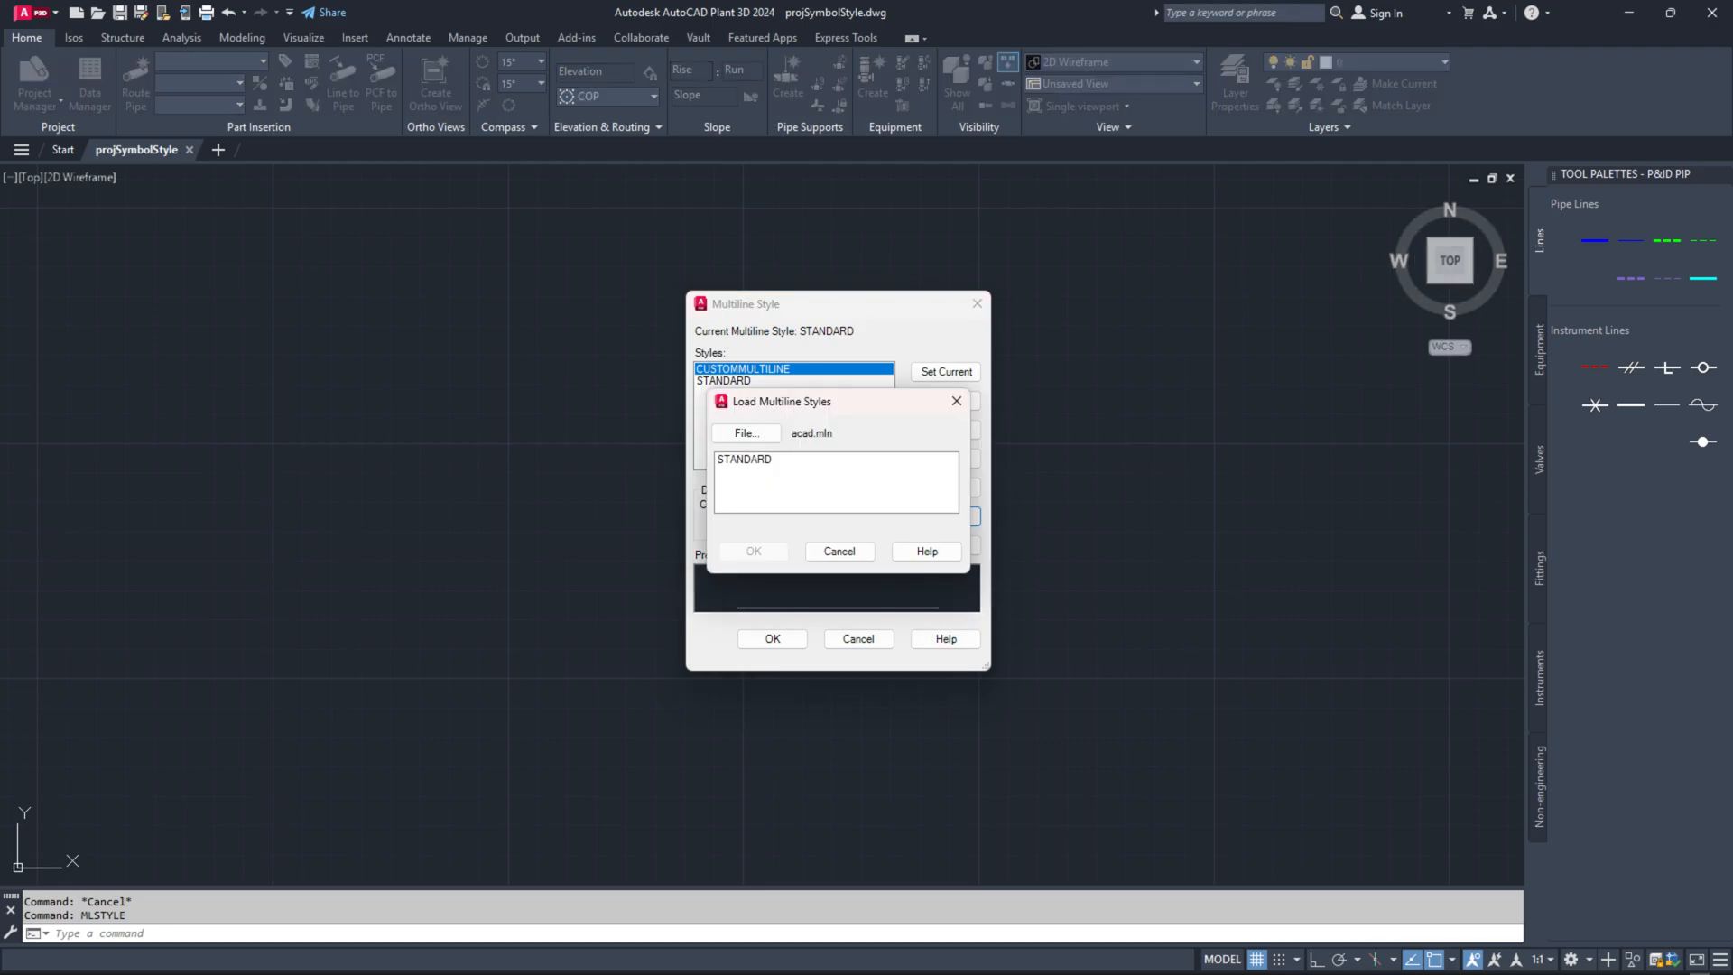
pyautogui.click(746, 433)
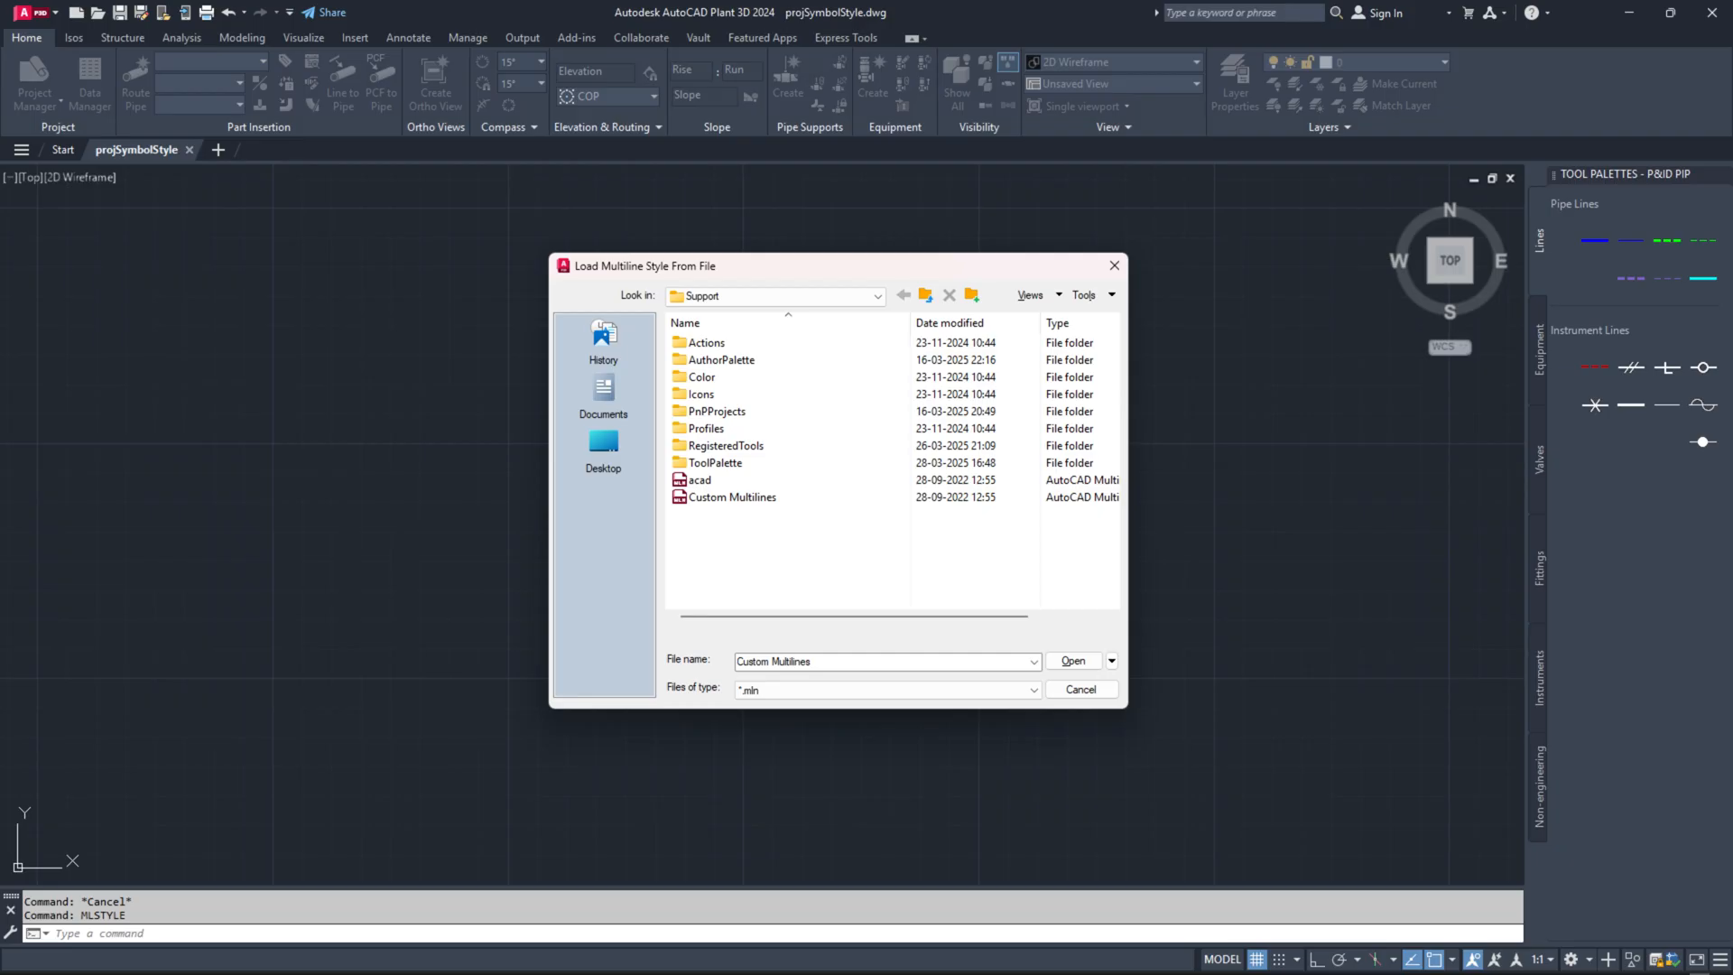
pyautogui.click(1073, 661)
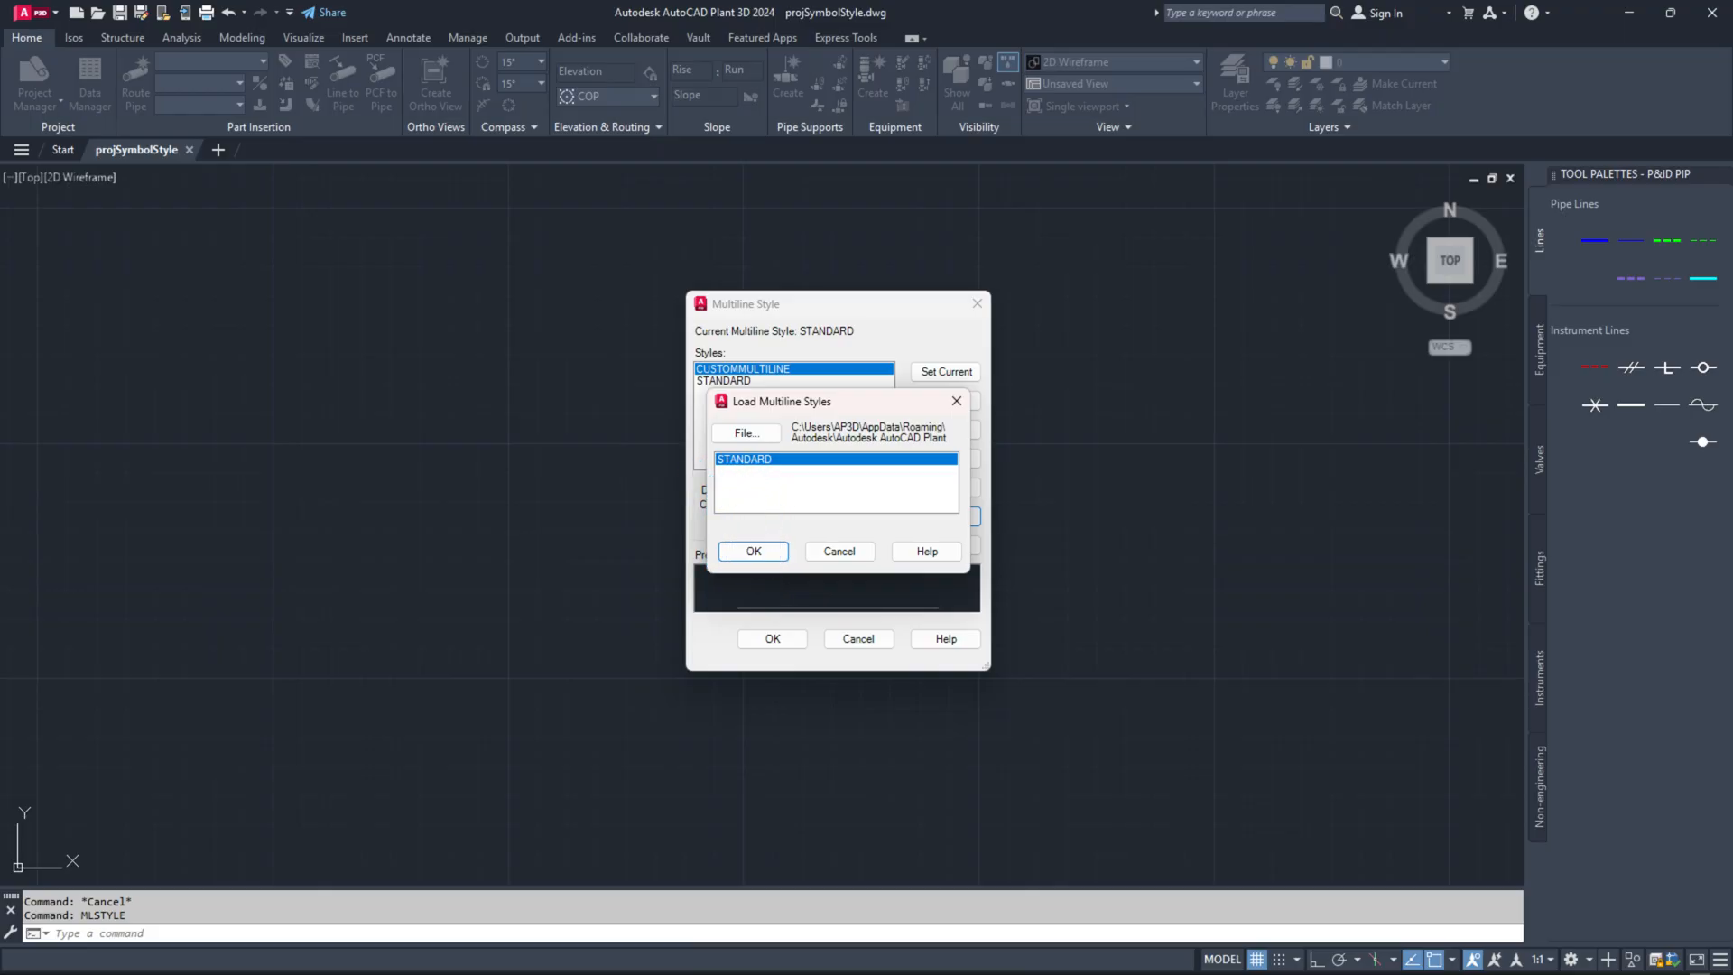
pyautogui.click(753, 551)
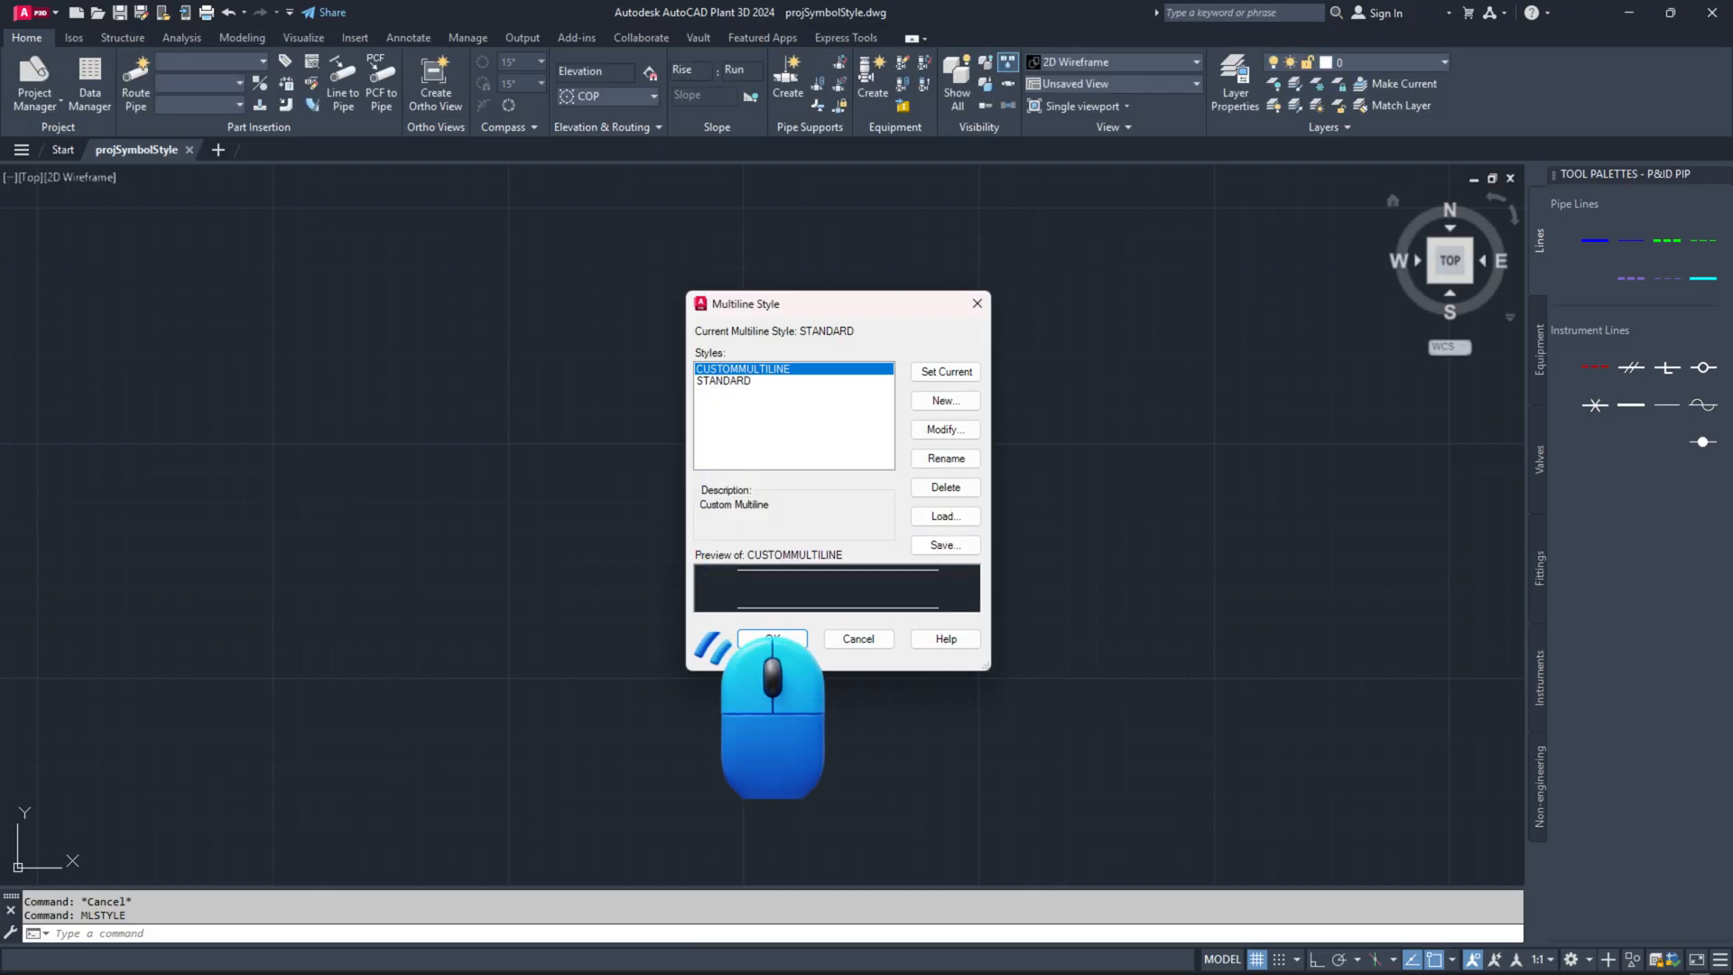
pyautogui.press('Ctrl+s')
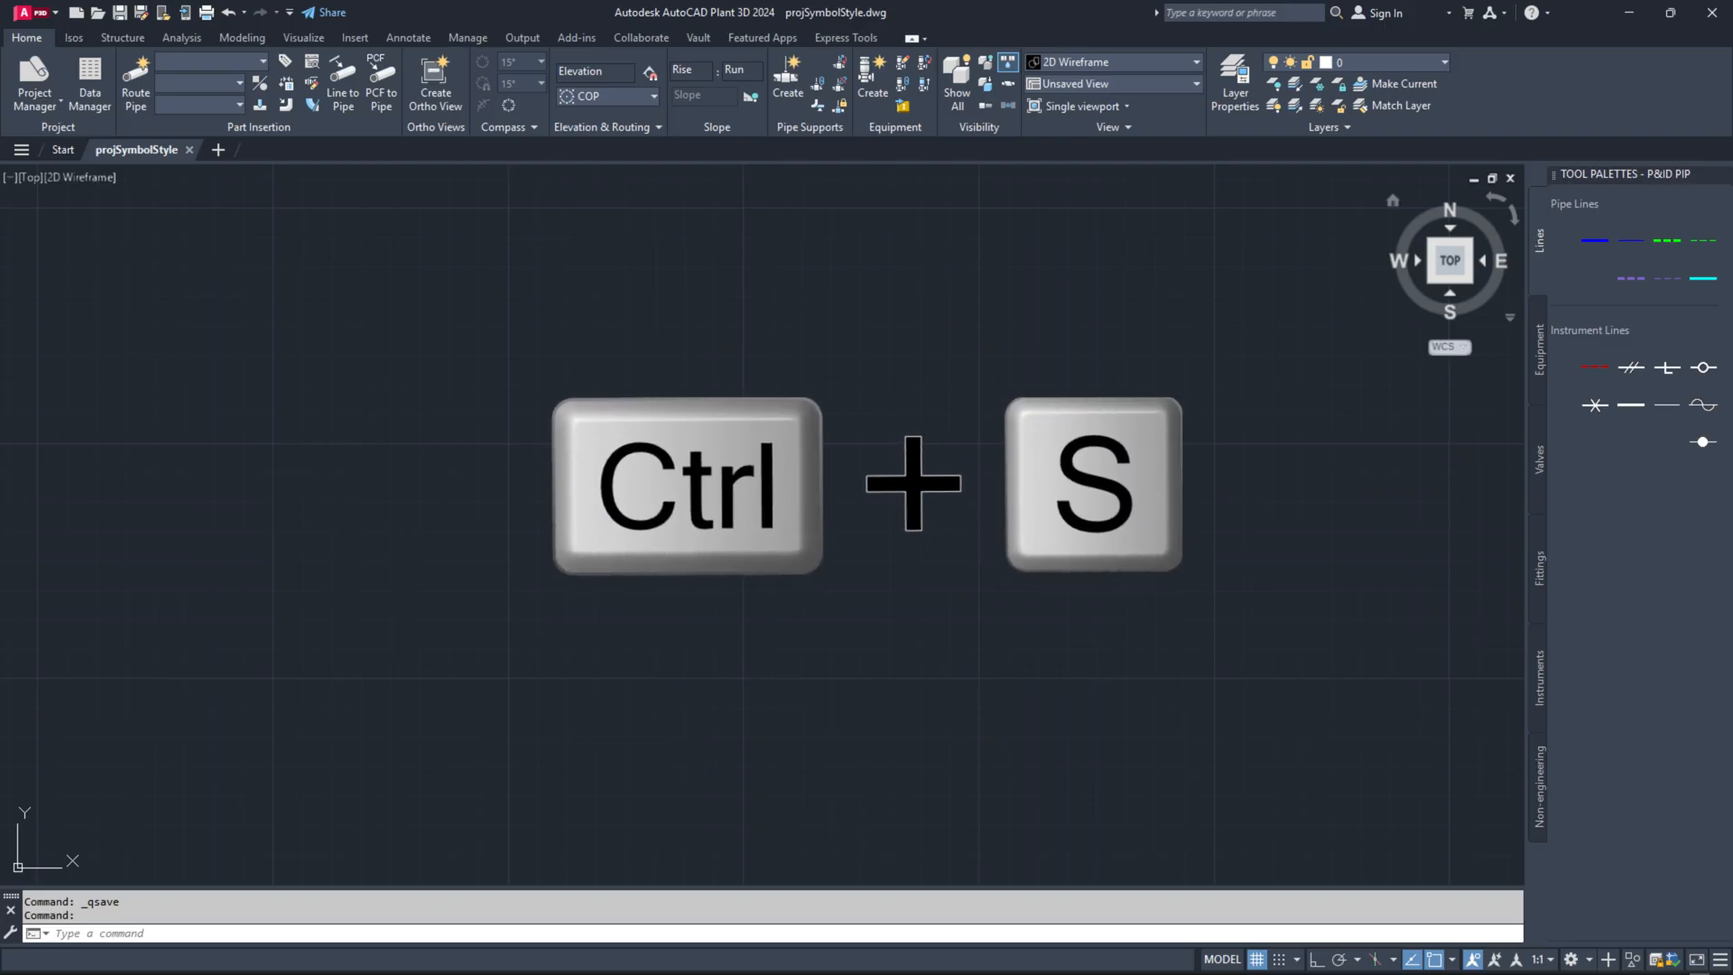
# Step: Close the drawing and open SampleProject's Project Setup at P&ID Pipe Line Segments
pyautogui.click(1233, 81)
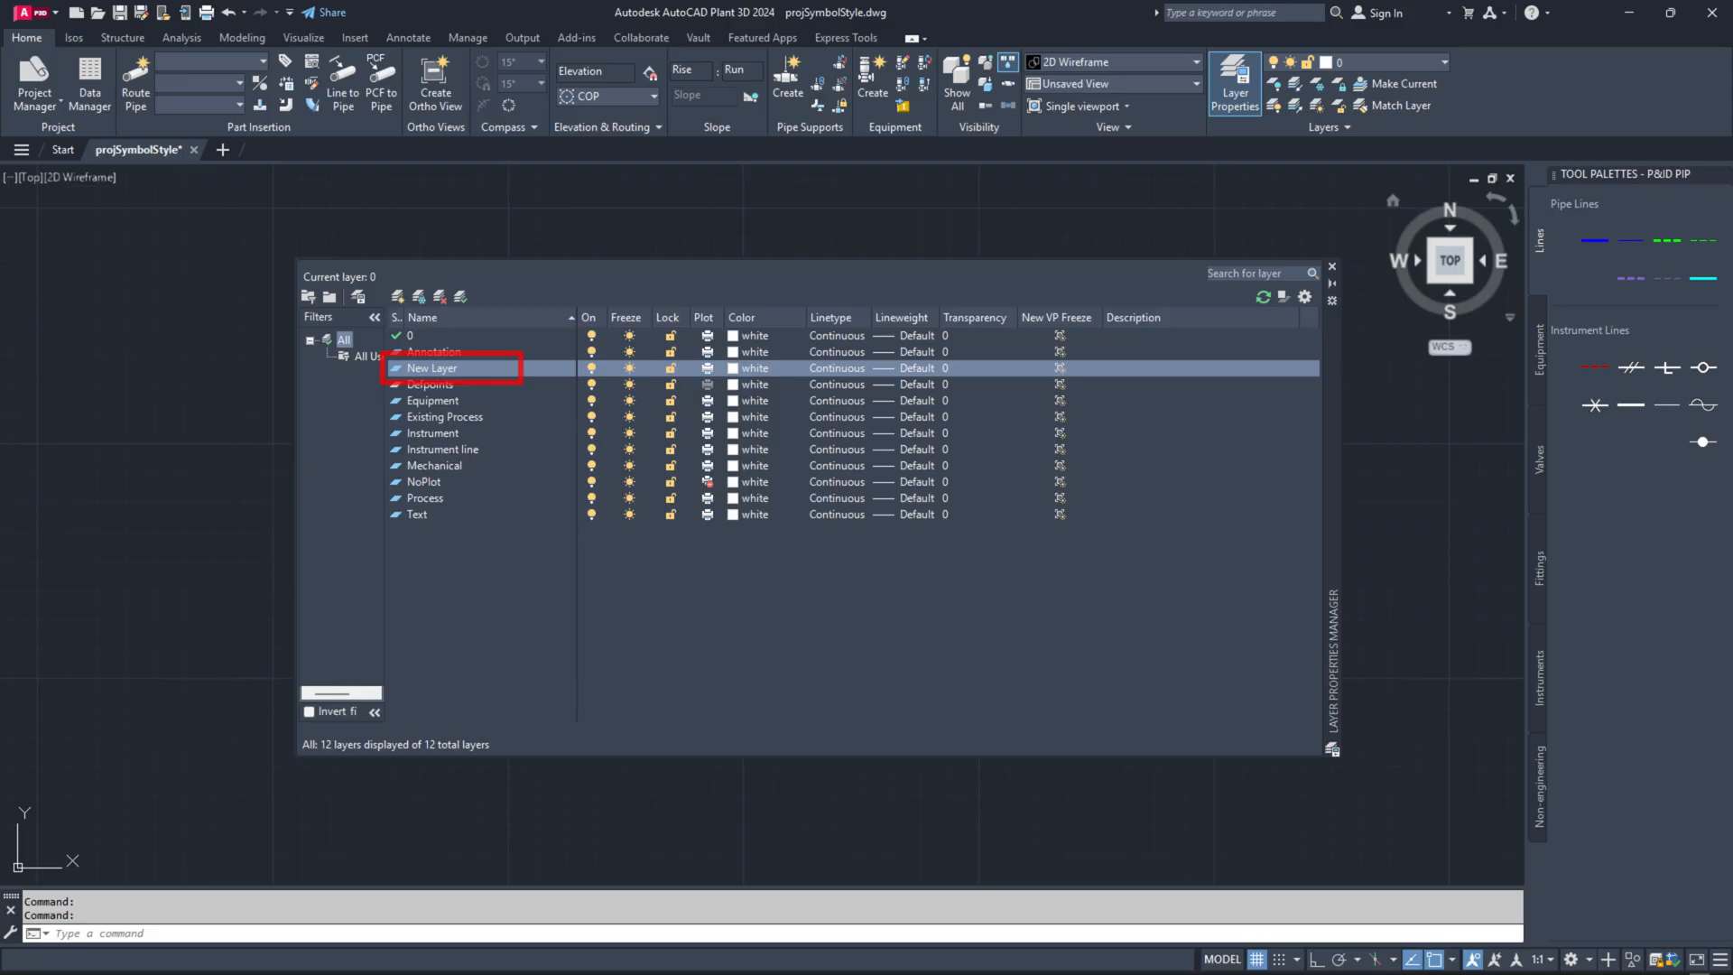
pyautogui.press('Ctrl+s')
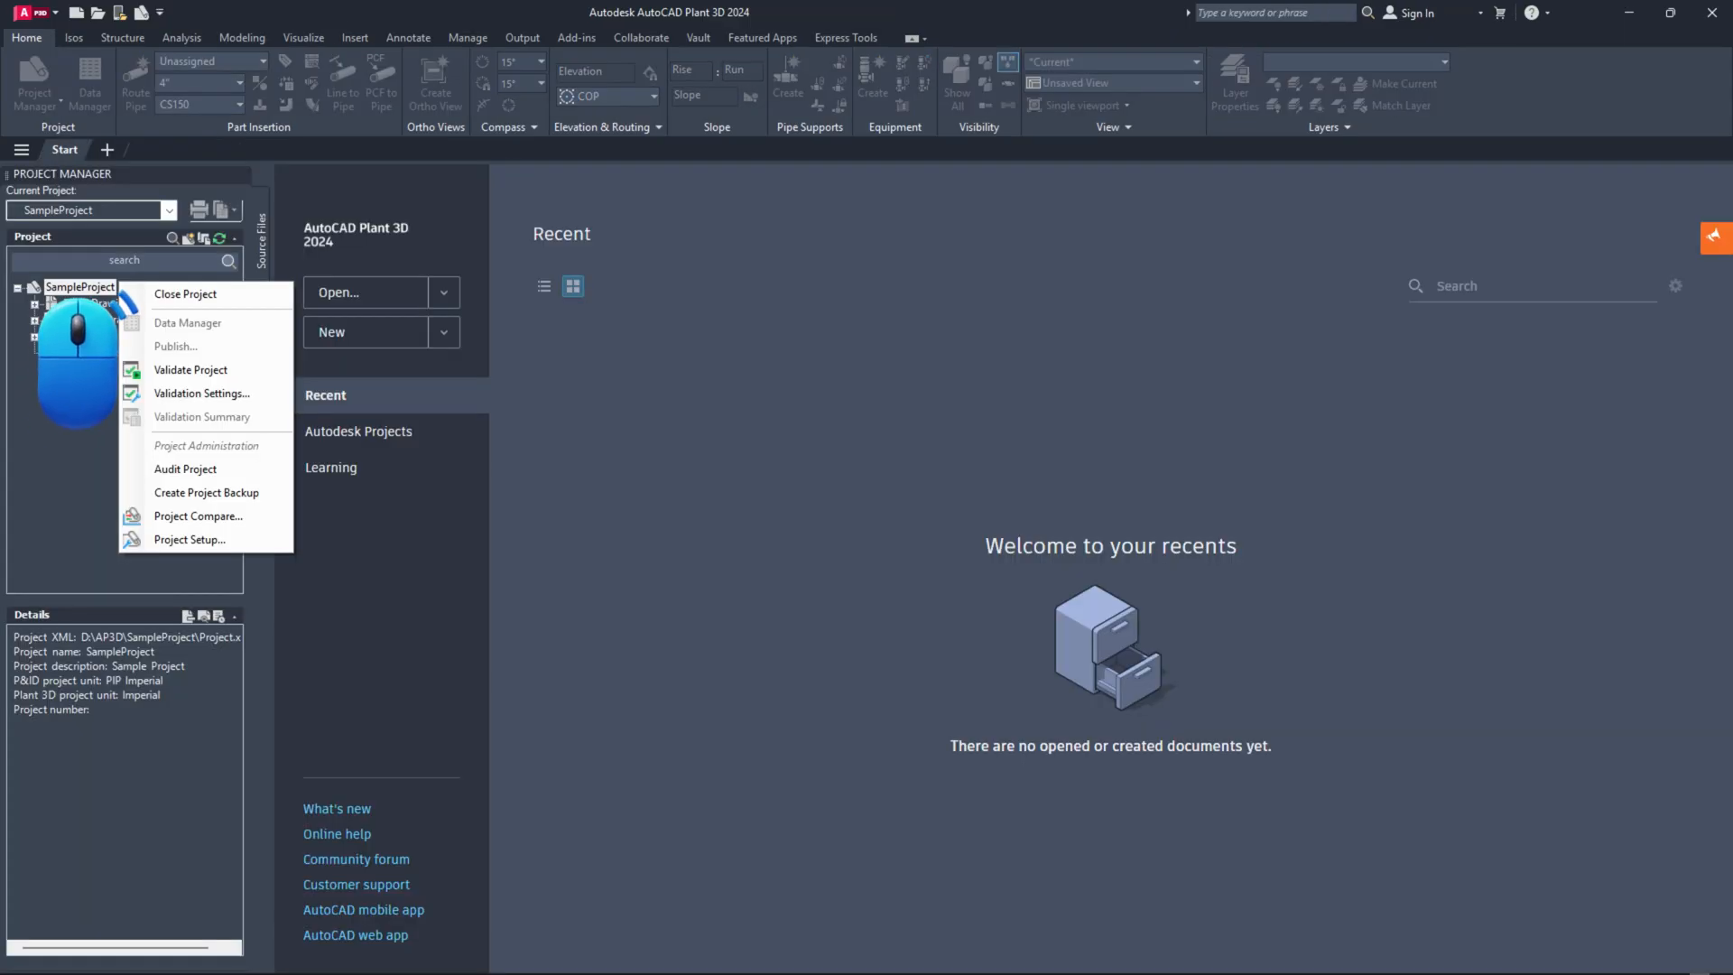
pyautogui.click(190, 539)
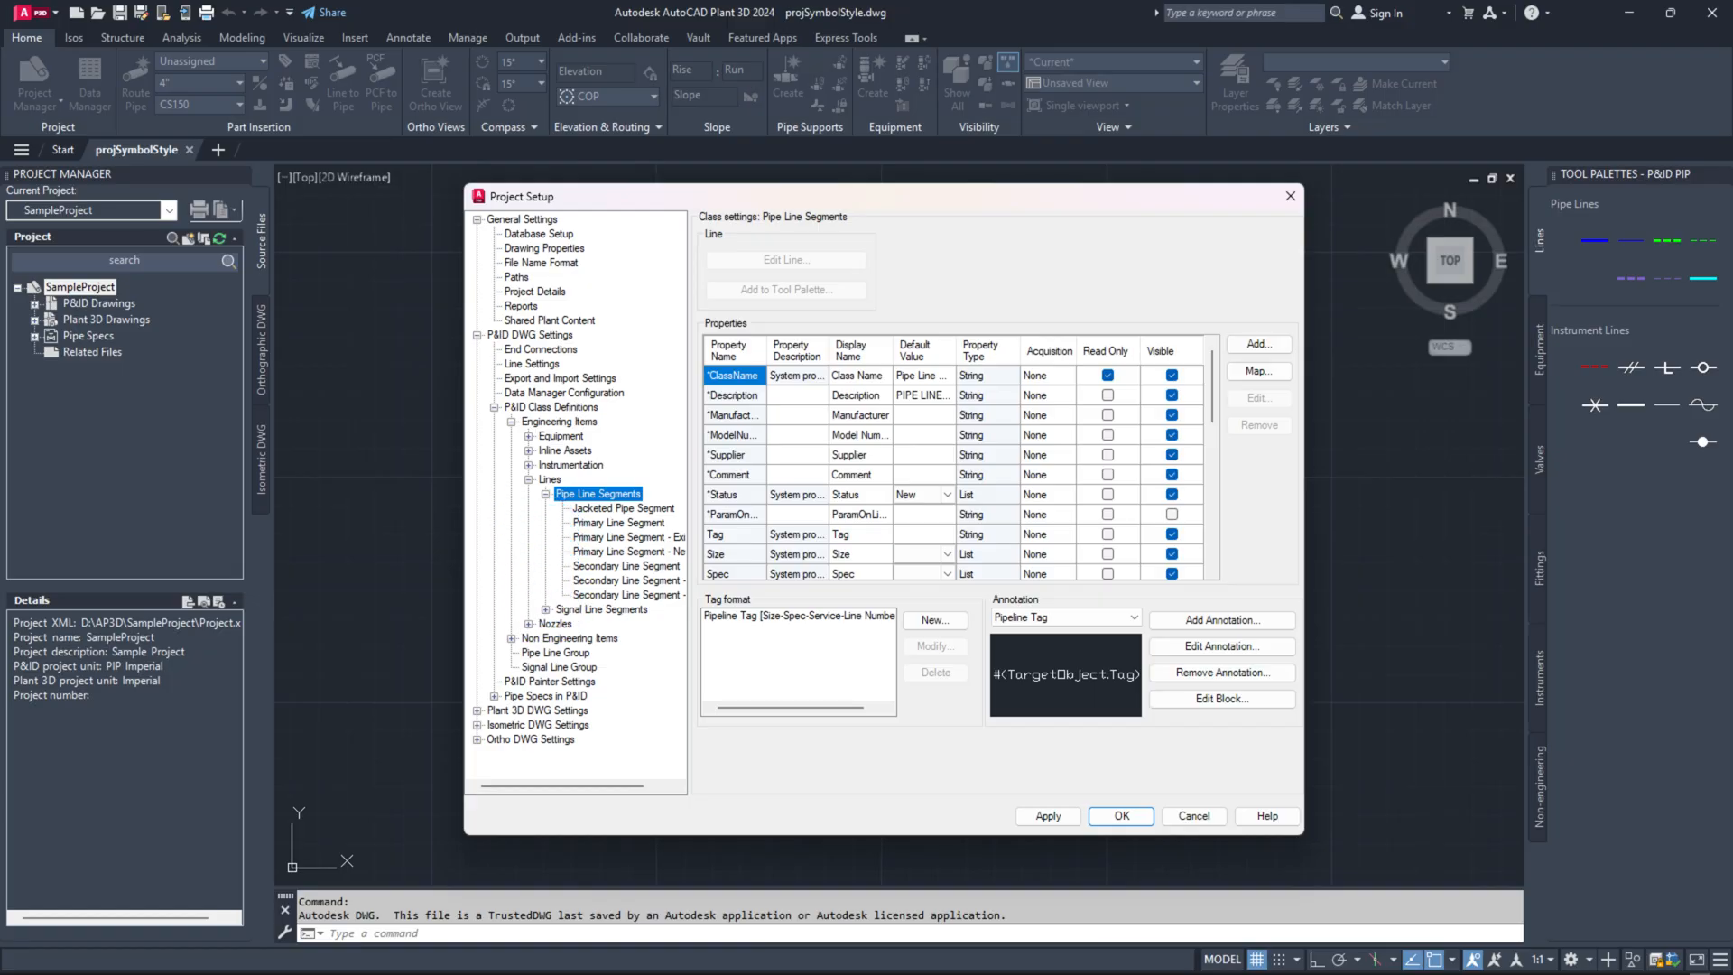
pyautogui.rightClick(598, 493)
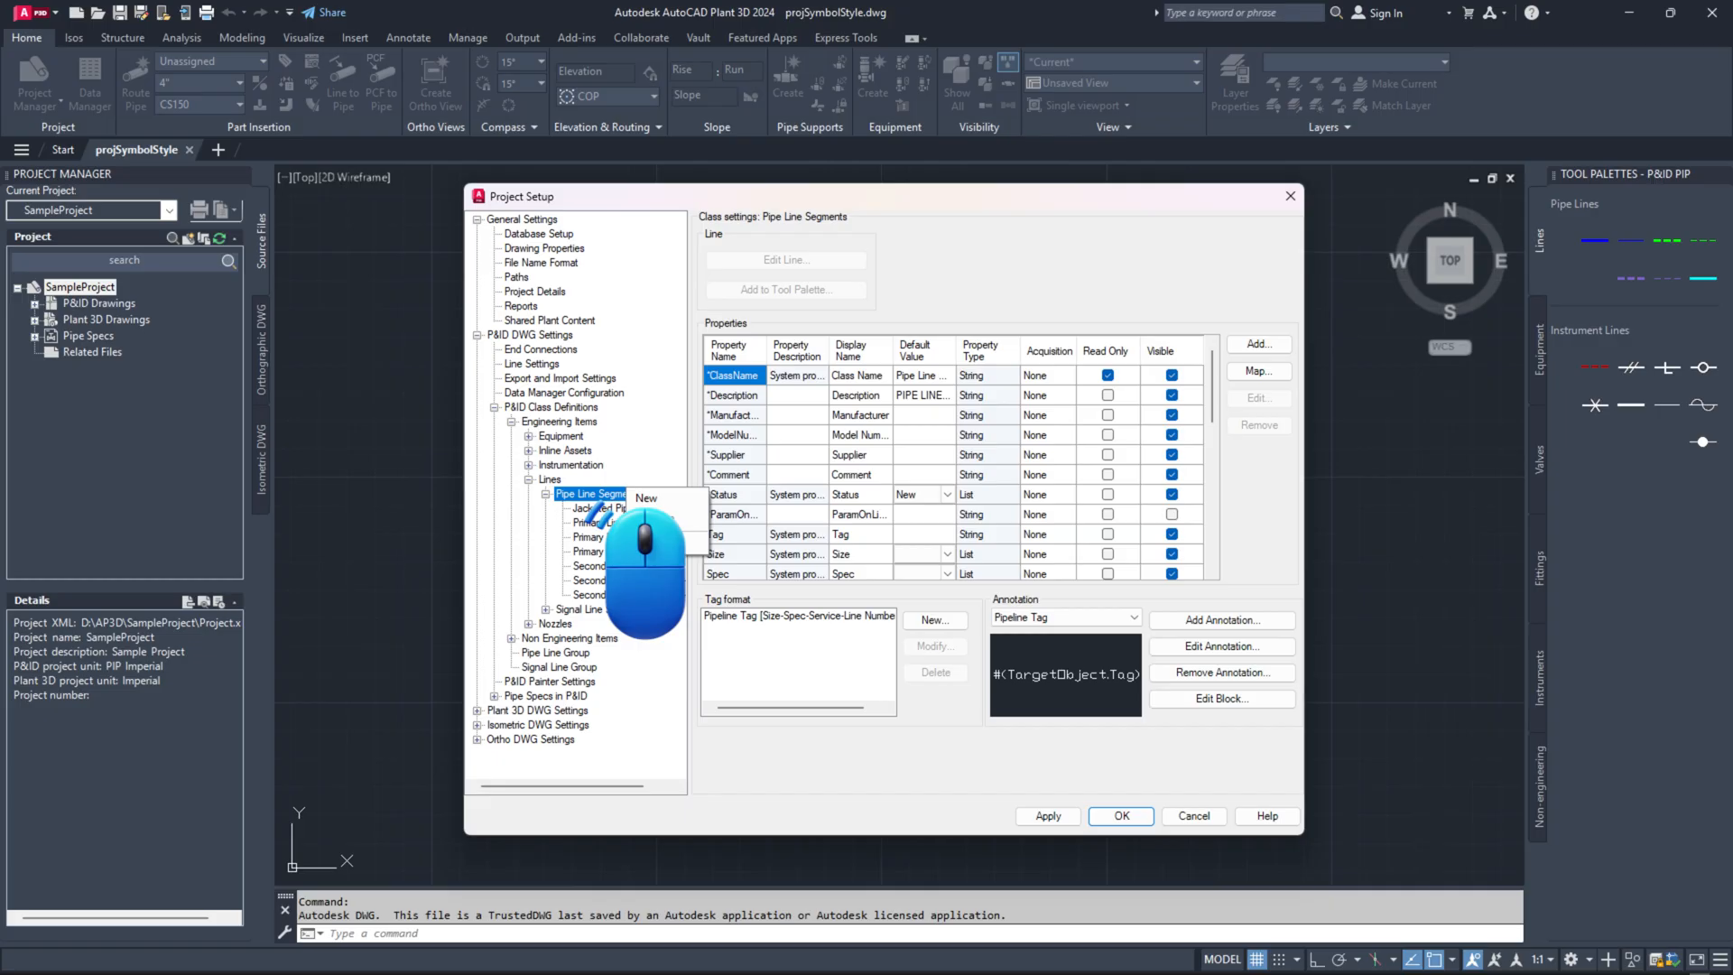
# Step: Create the CustomLineSegment subclass under Pipe Line Segments and open its Edit Line settings
pyautogui.click(646, 498)
pyautogui.write('CustomLineSegment')
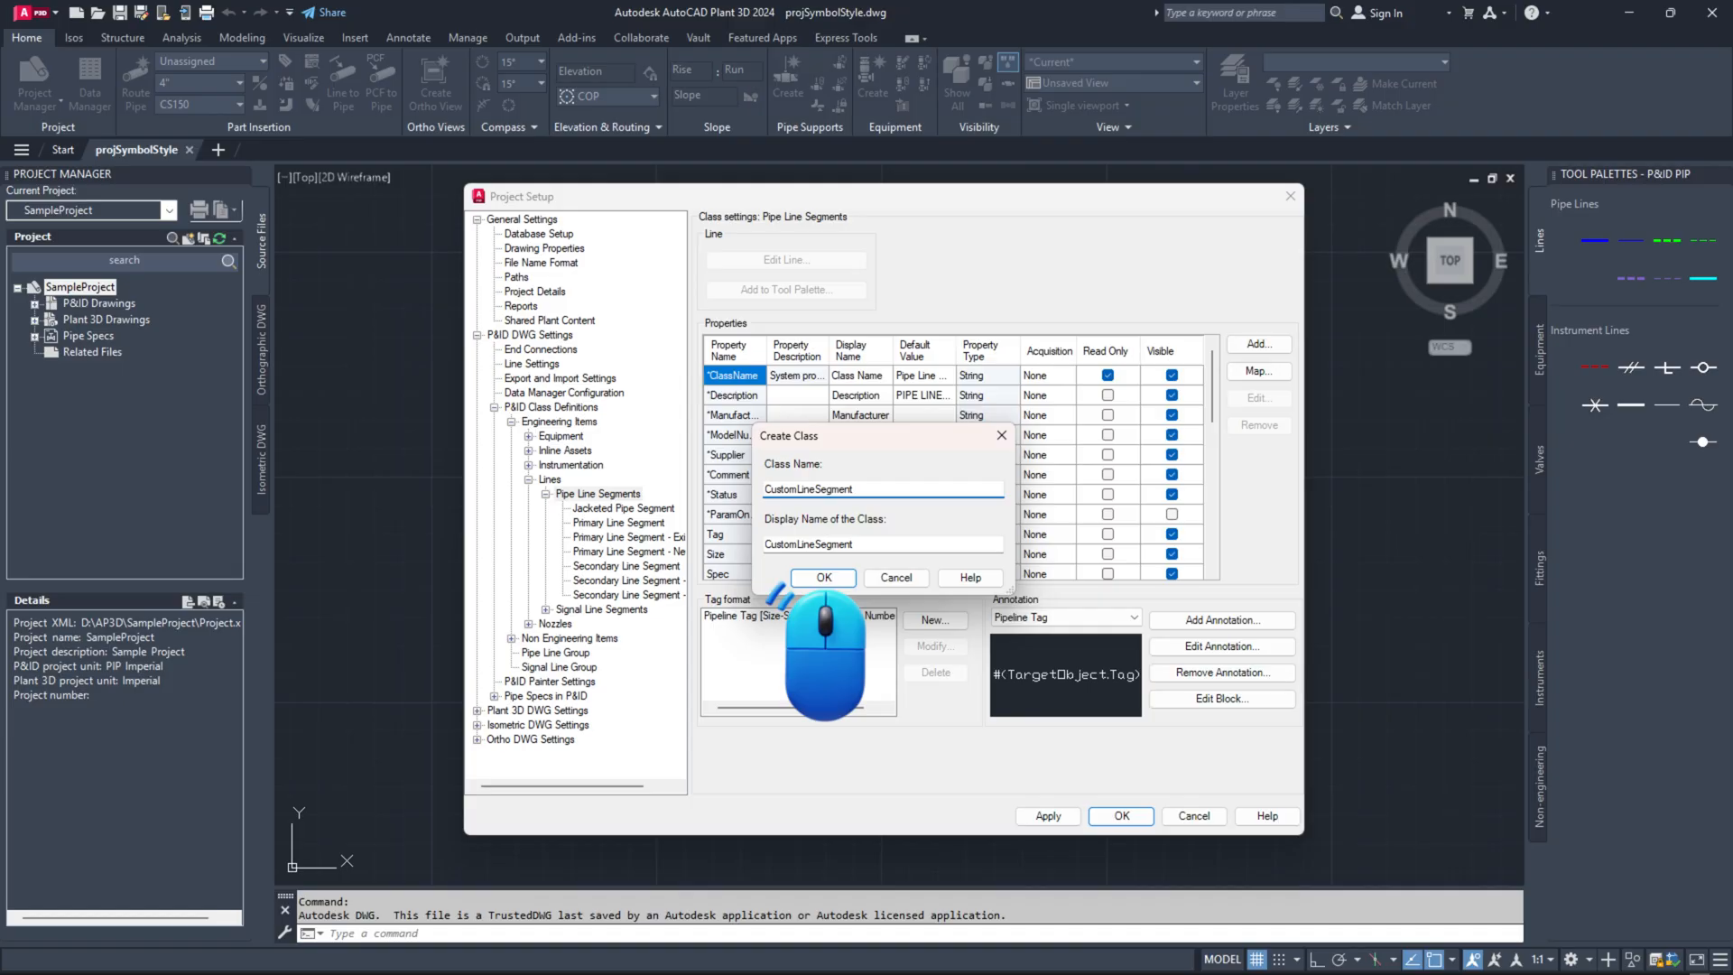
pyautogui.click(822, 578)
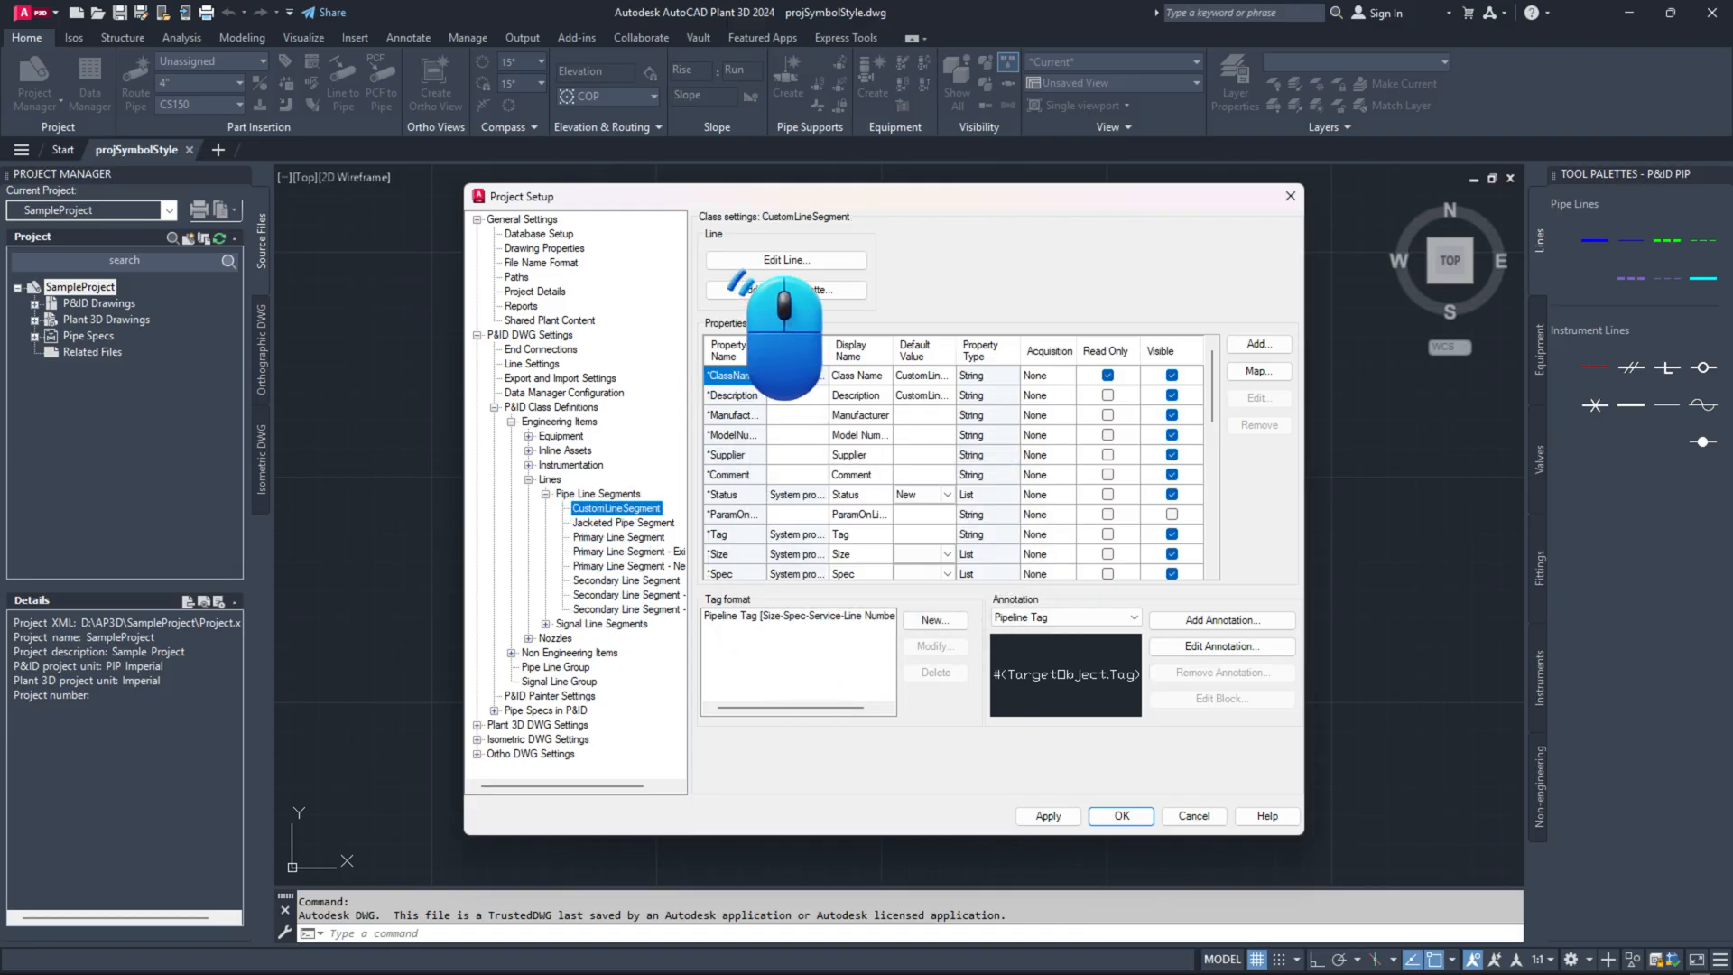
pyautogui.click(785, 260)
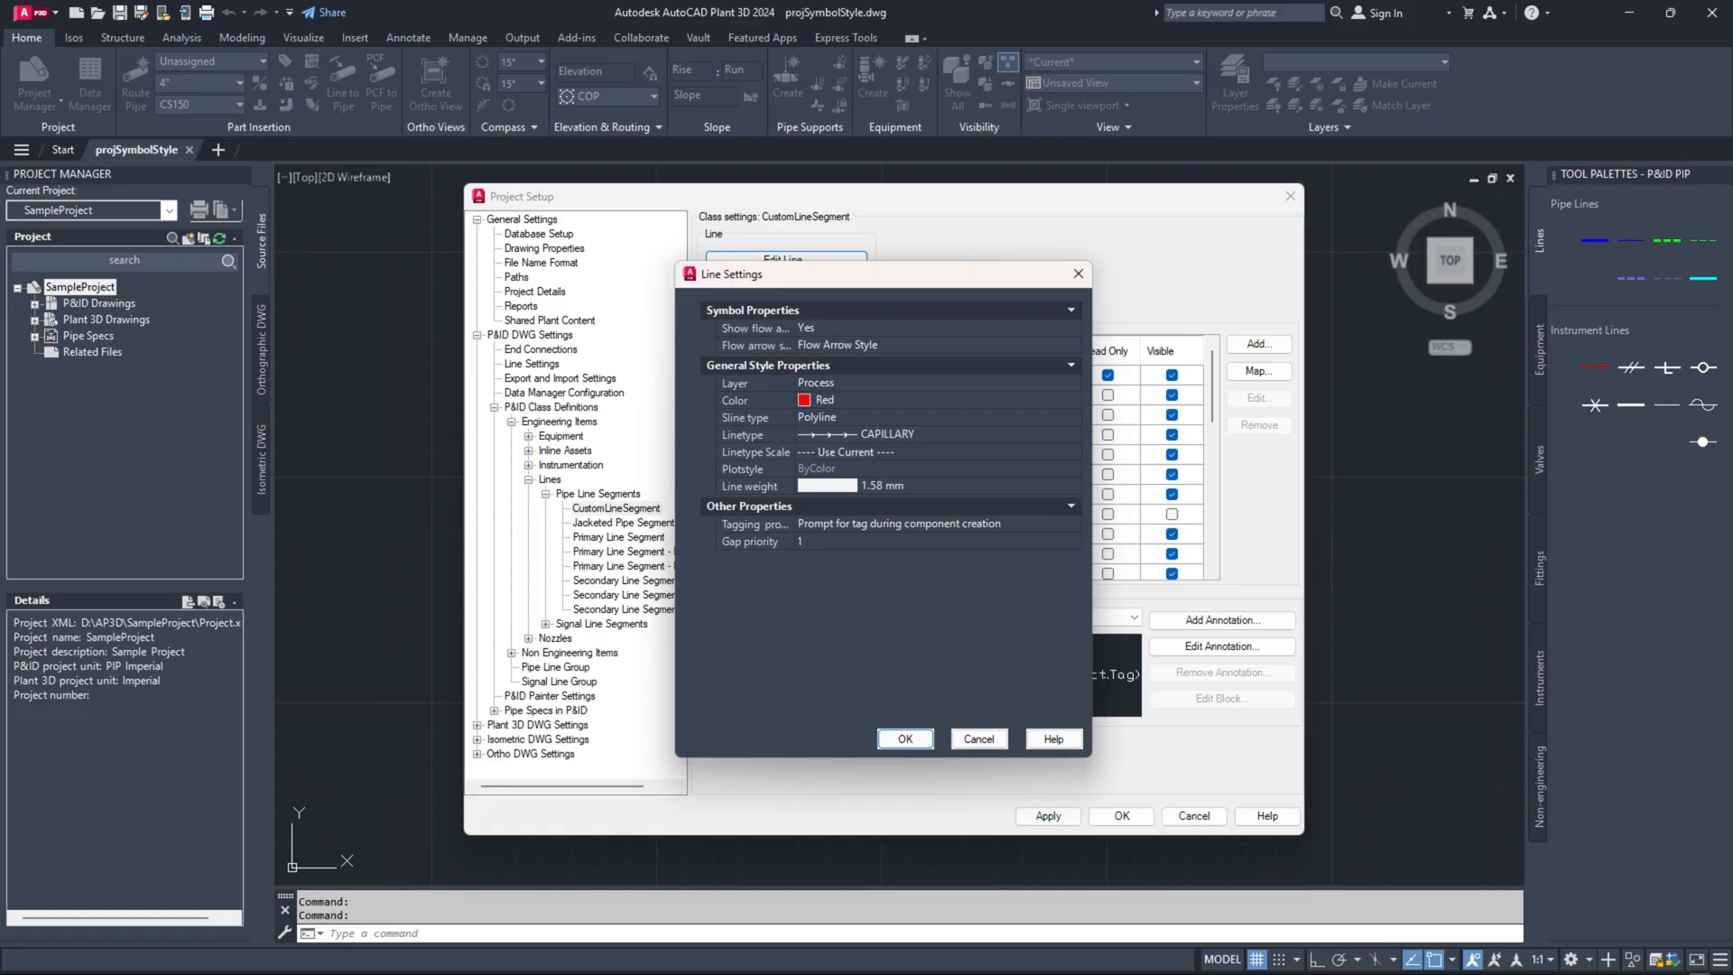
# Step: Set Sline type to Mline with CUSTOMMULTILINE style, then add CustomLineSegment to the tool palette
pyautogui.click(851, 417)
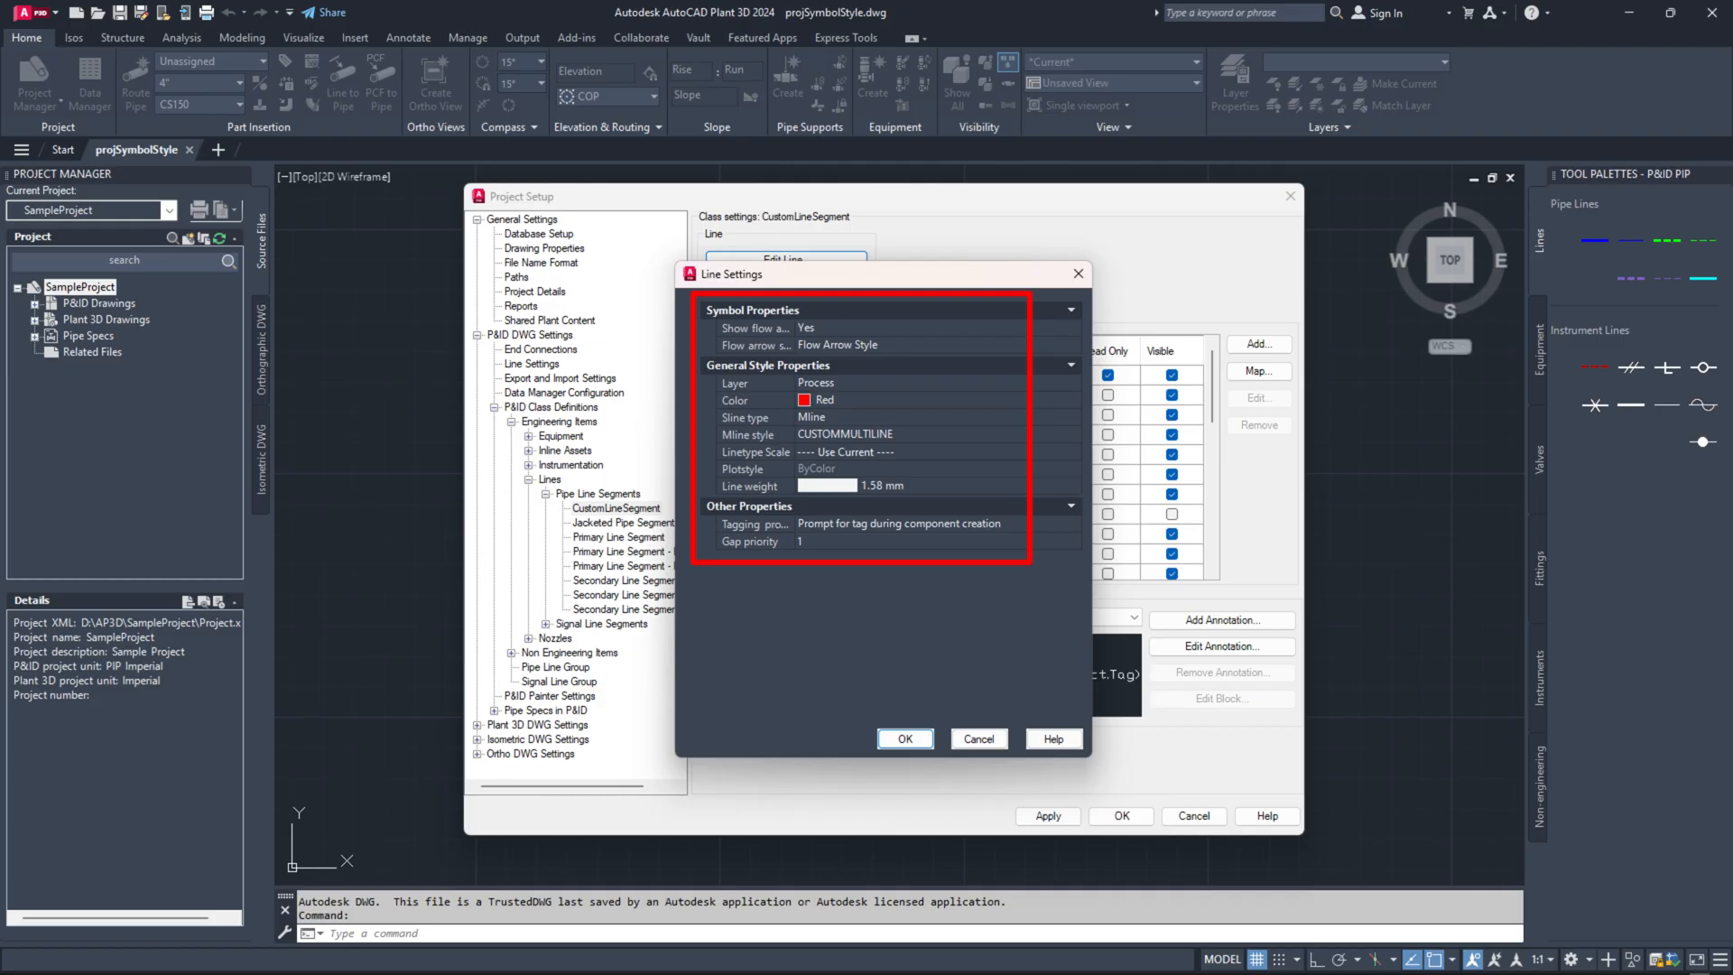
pyautogui.click(904, 738)
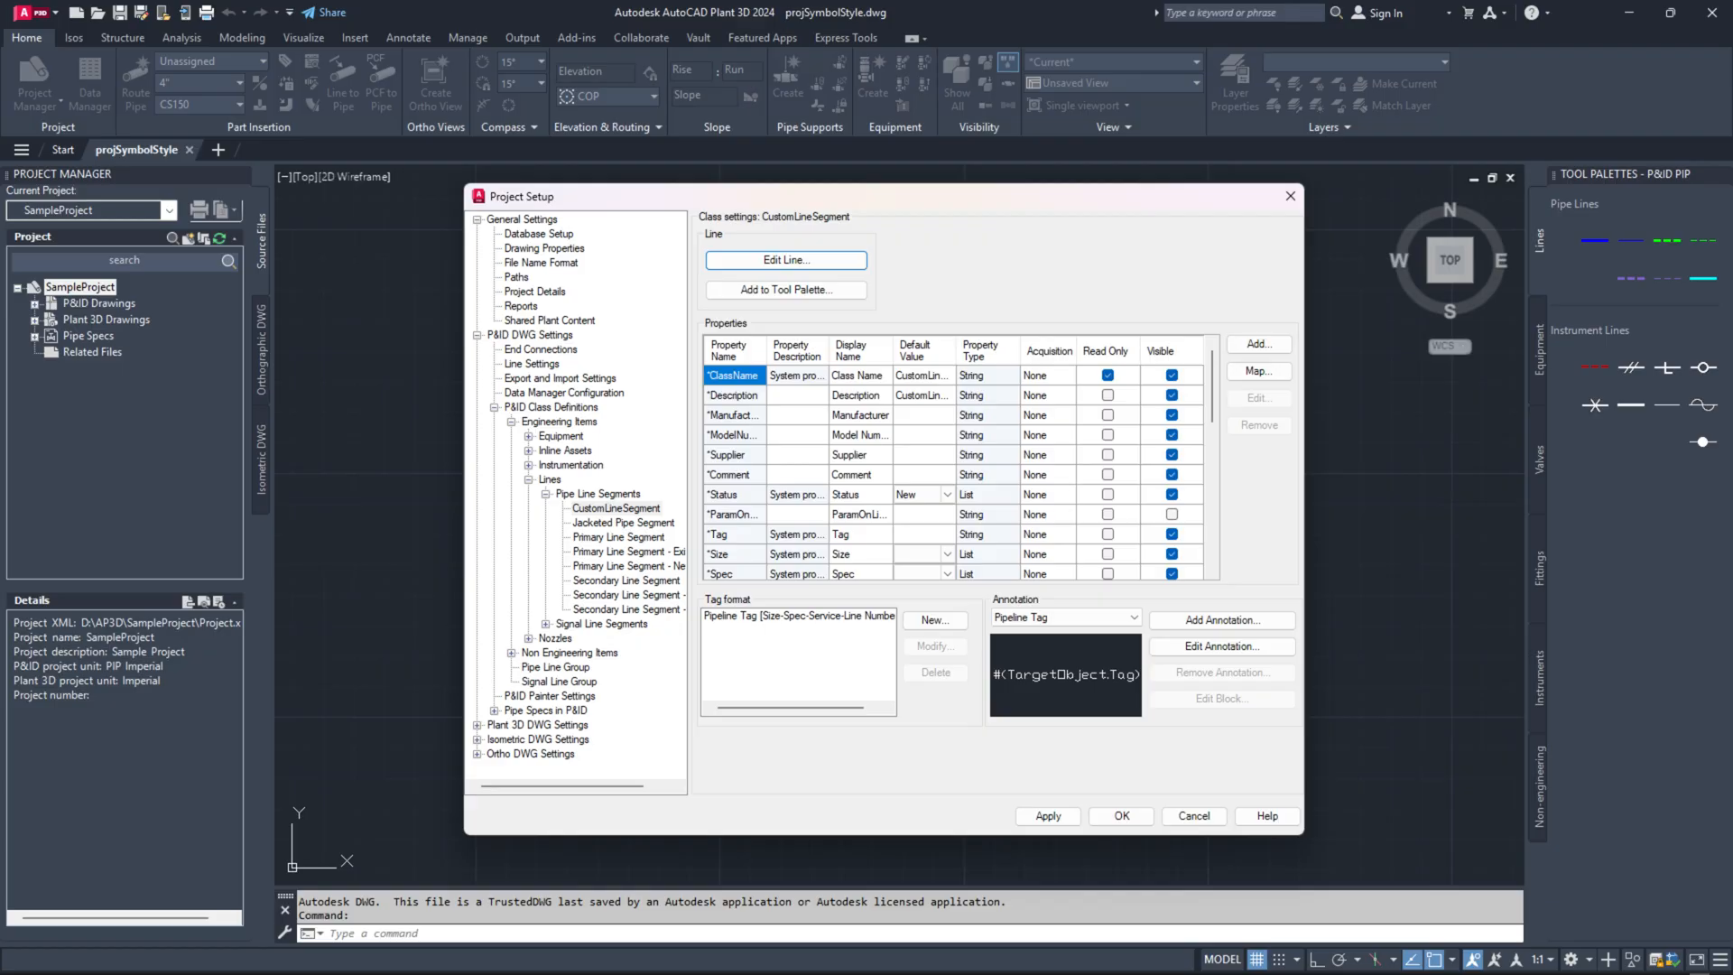
pyautogui.click(786, 290)
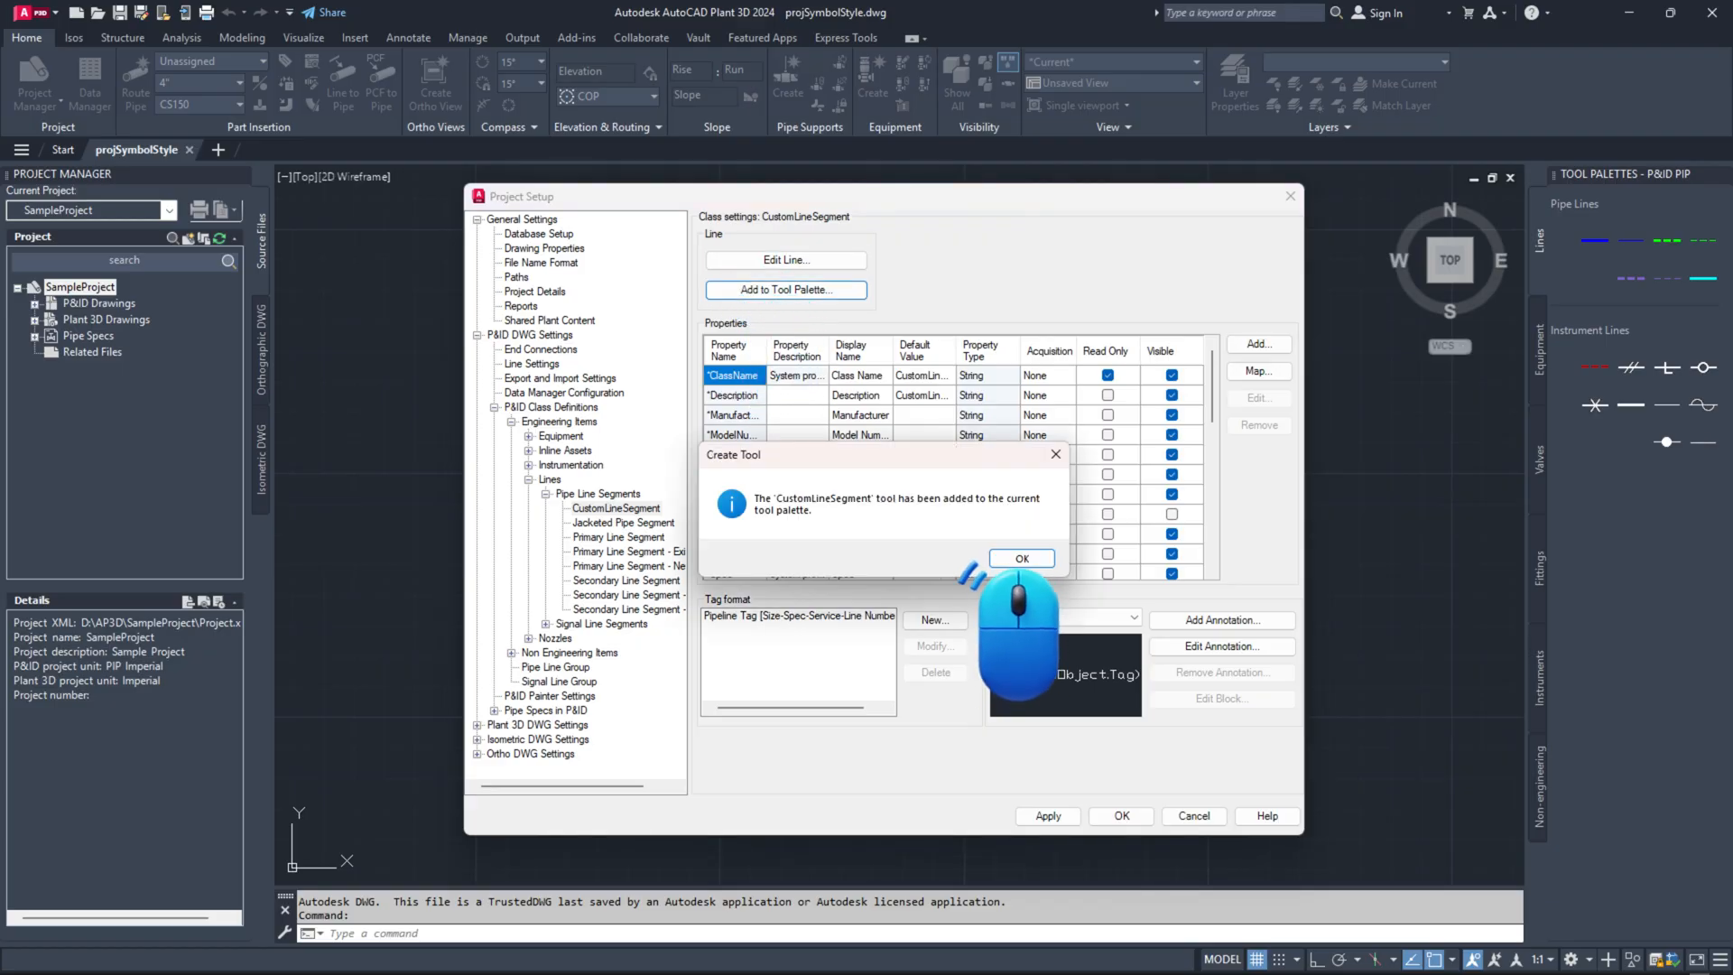
pyautogui.click(1021, 557)
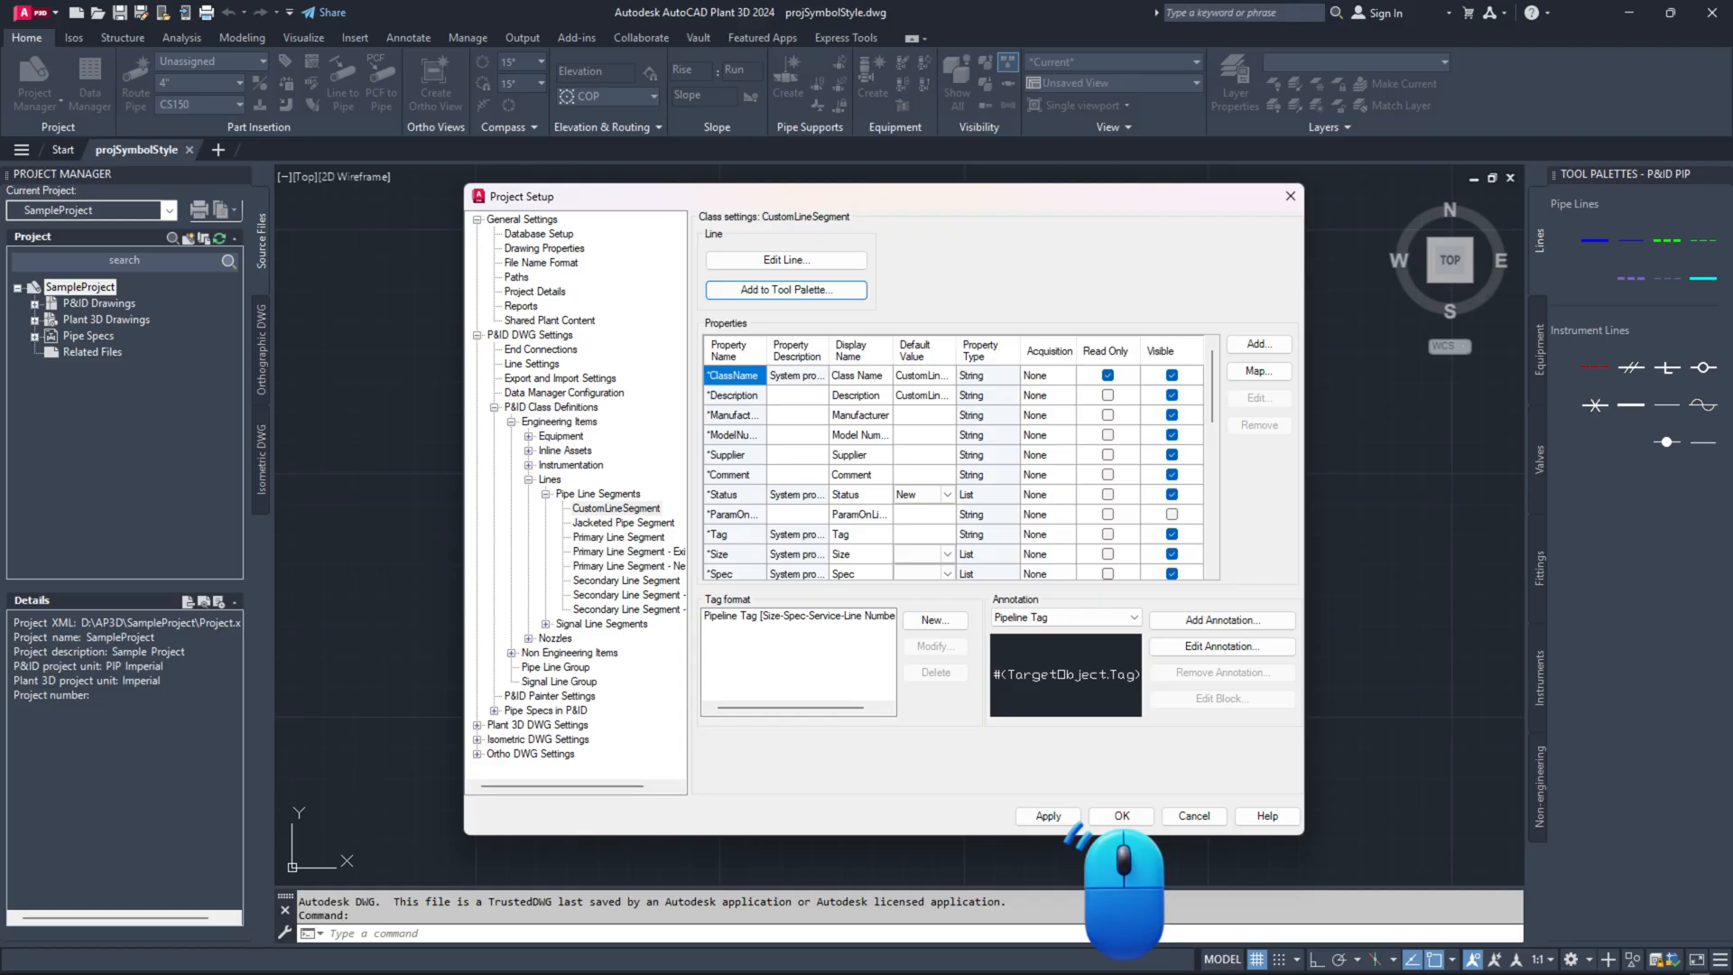